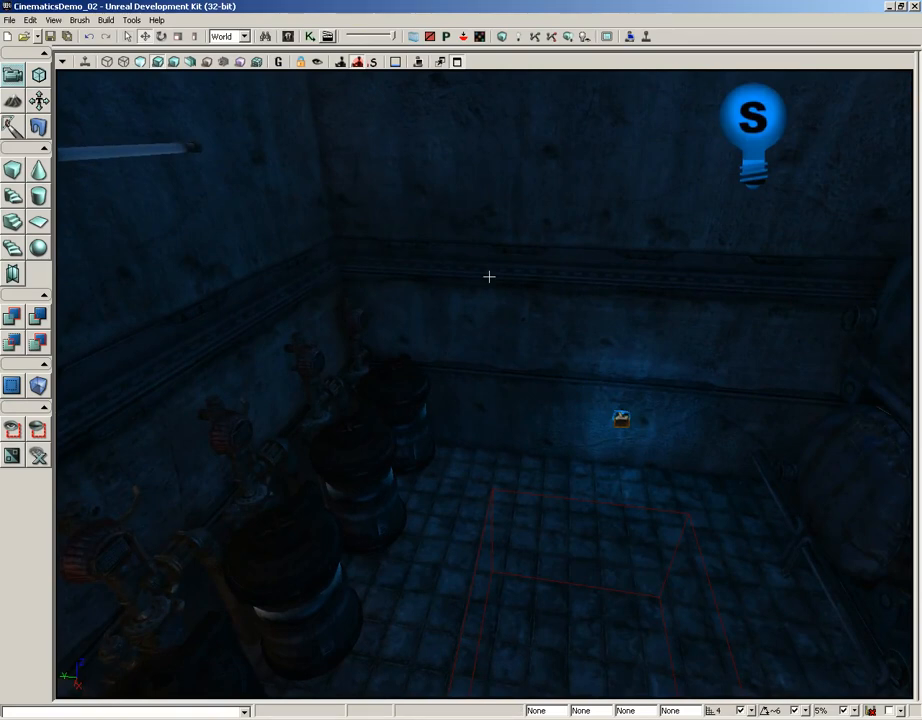
mouse_move(512, 277)
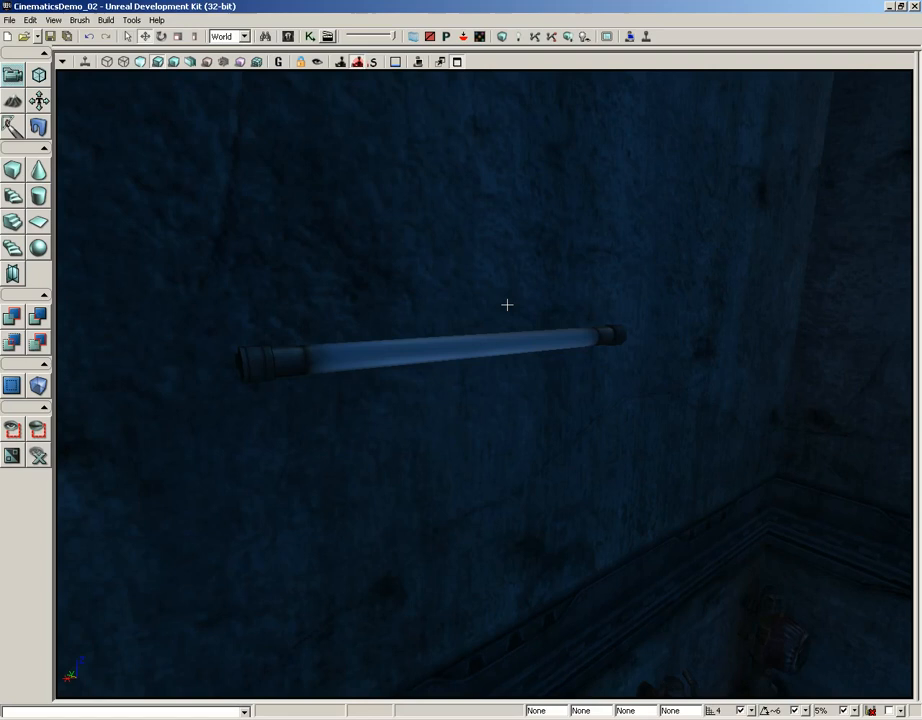
click(430, 355)
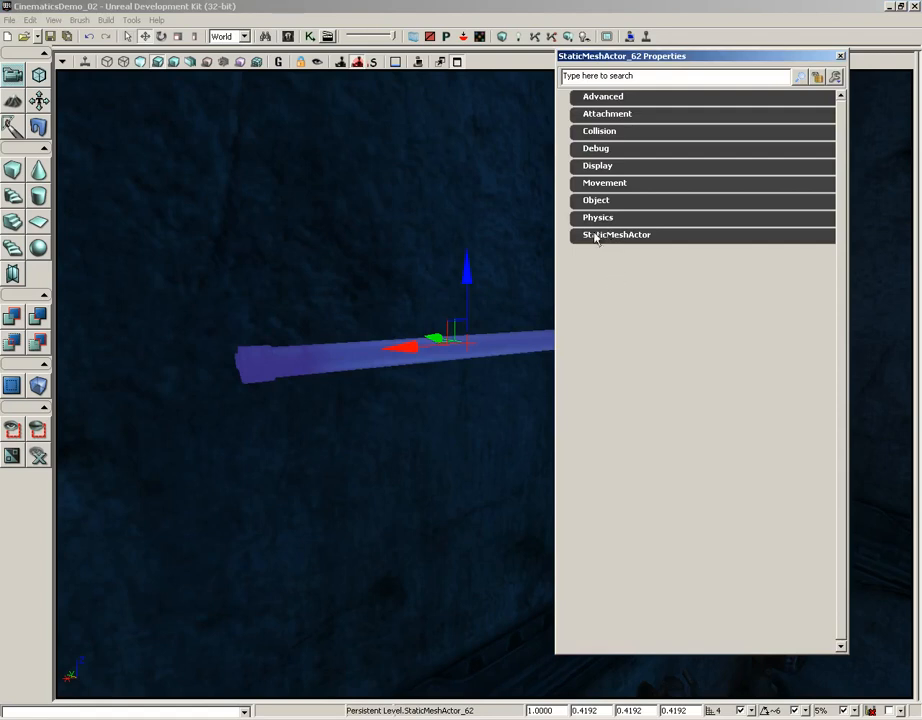
click(616, 234)
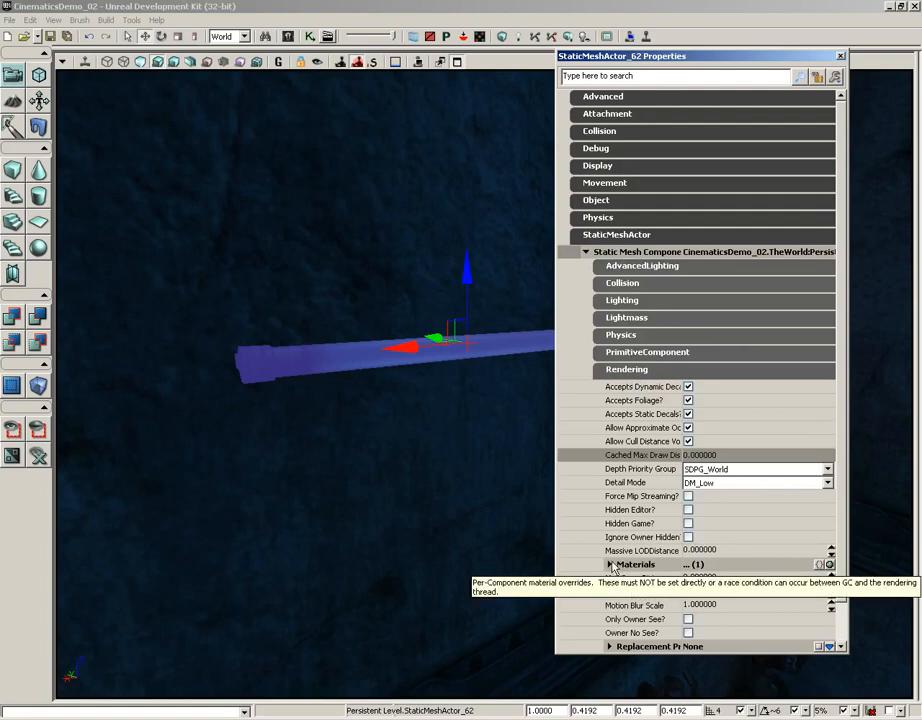
click(609, 564)
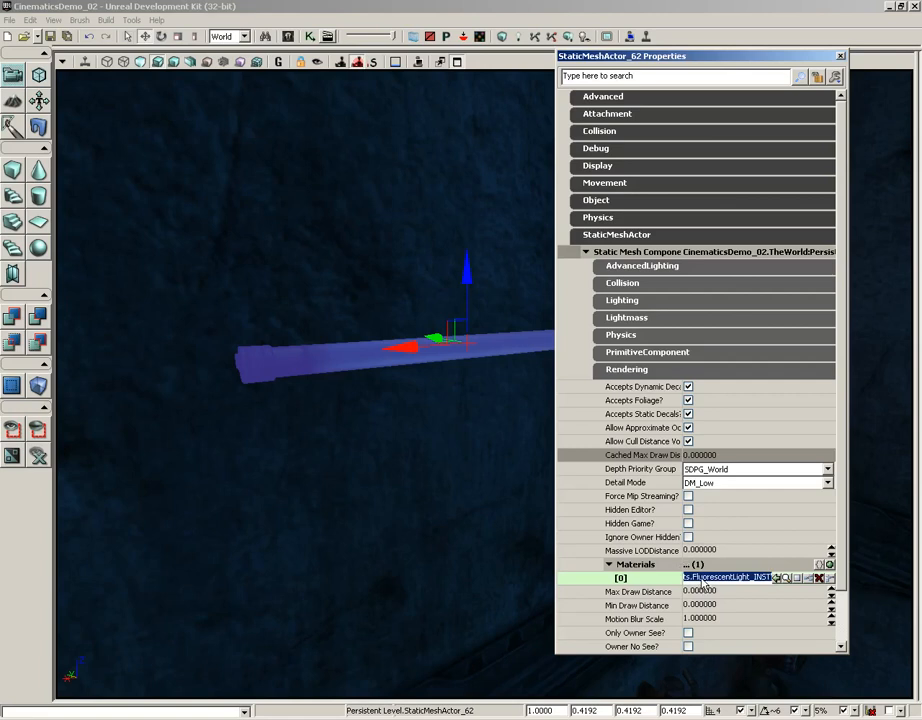
mouse_move(793, 580)
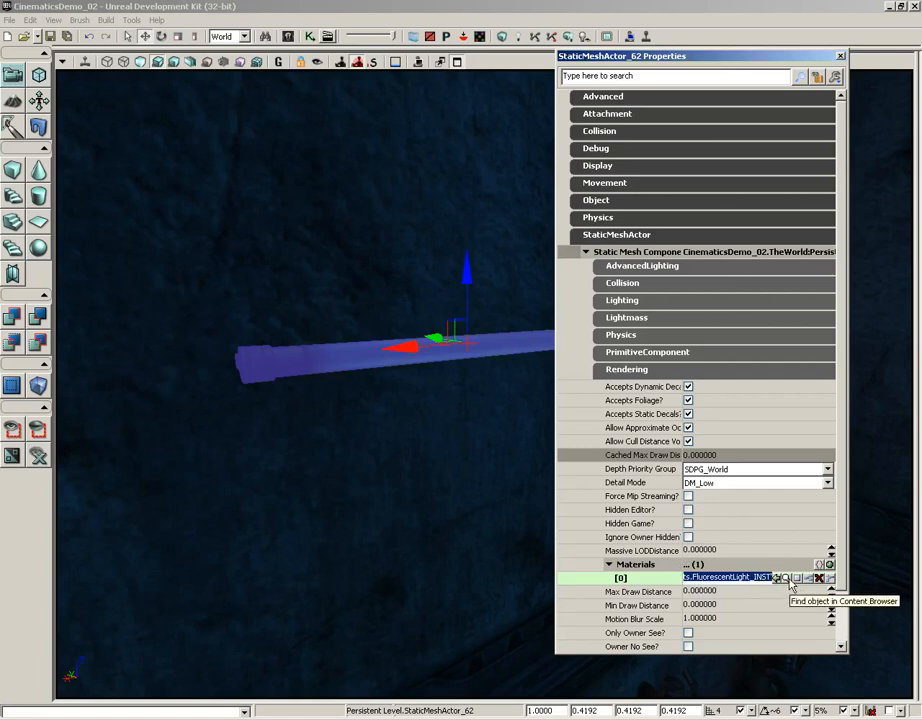
click(790, 578)
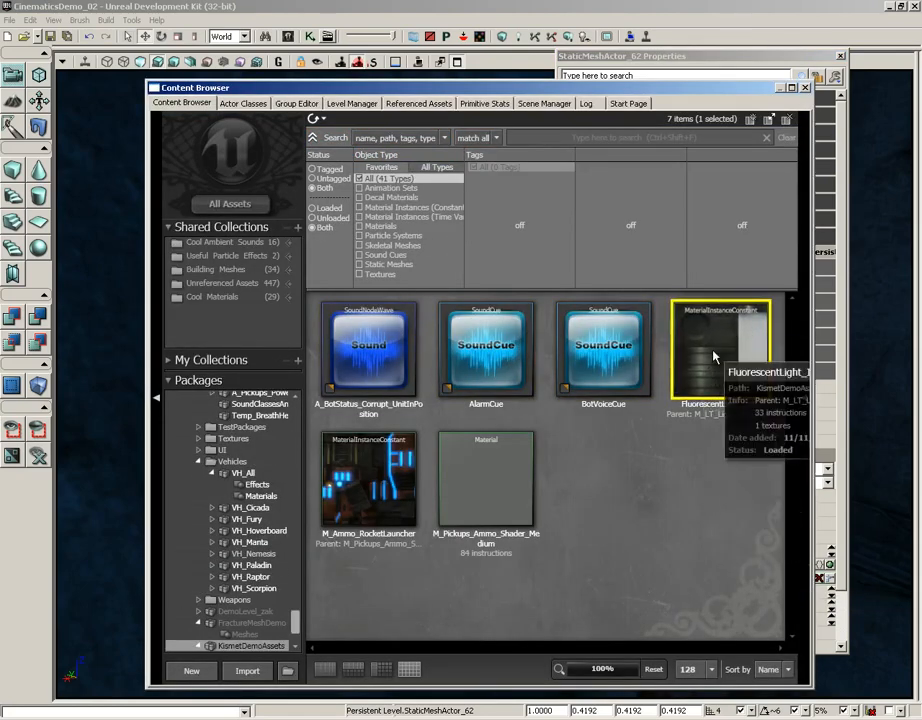
double_click(720, 350)
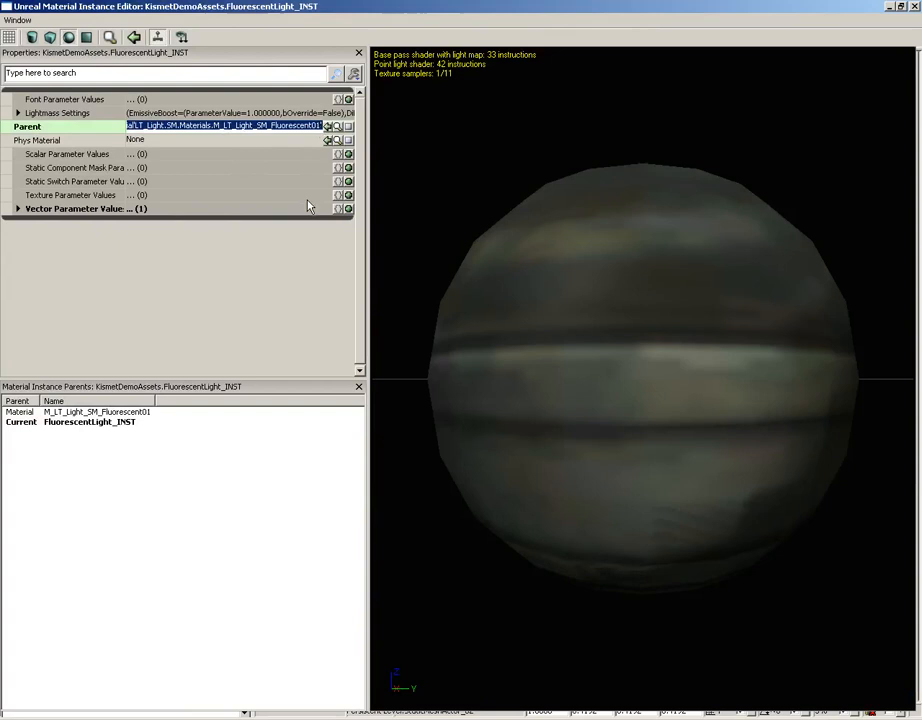
click(17, 208)
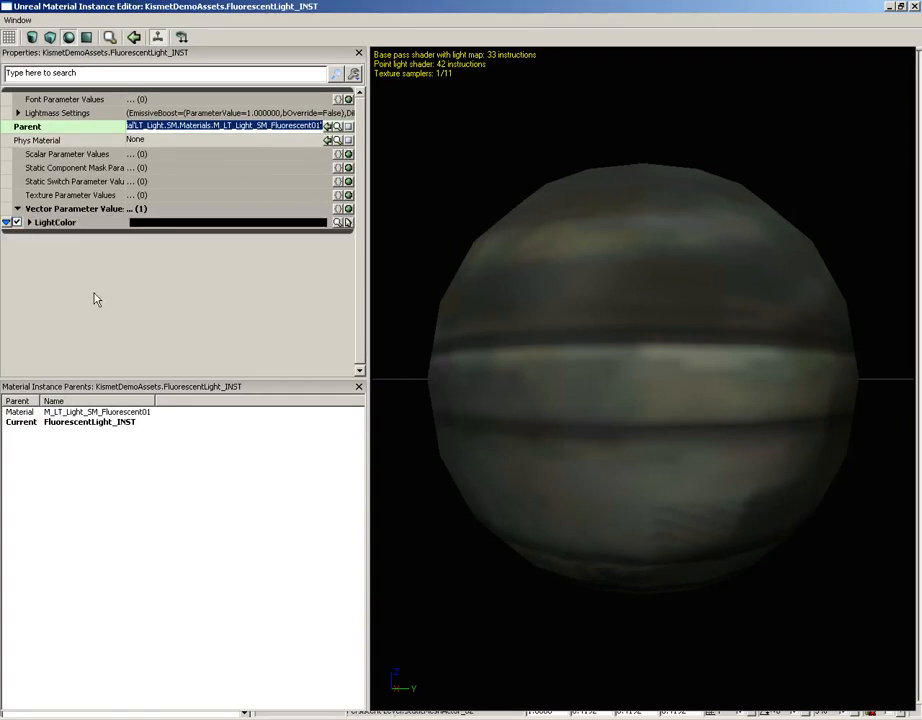
mouse_move(812, 7)
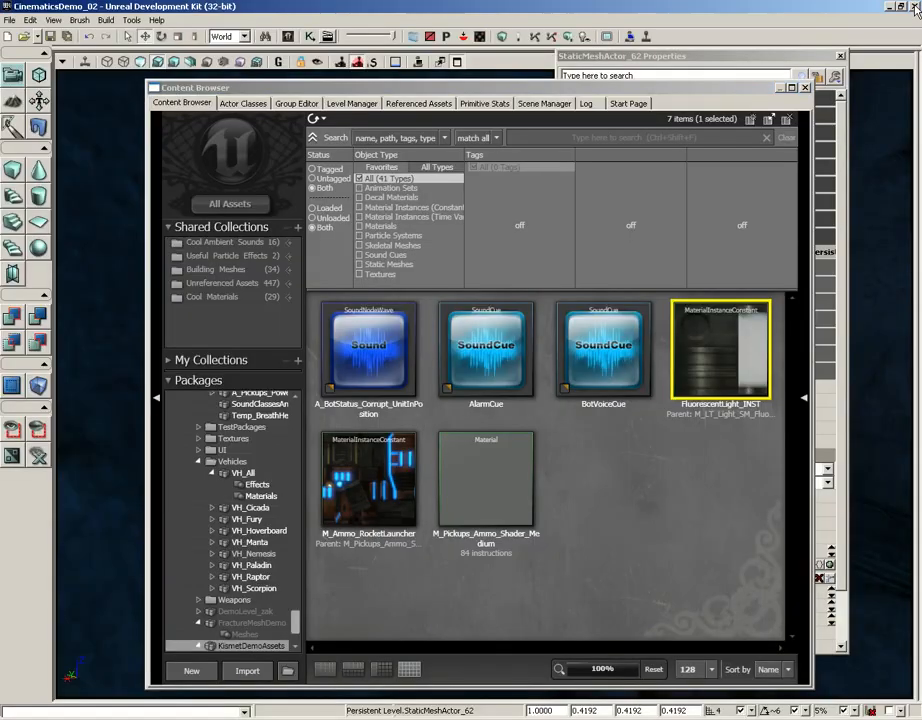
mouse_move(810, 95)
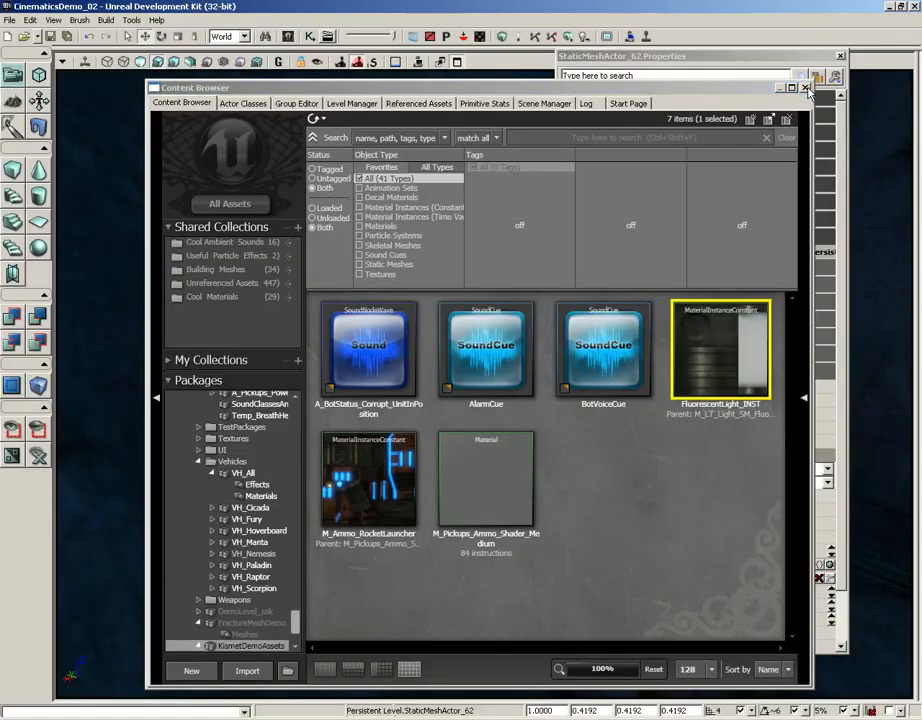
mouse_move(806, 88)
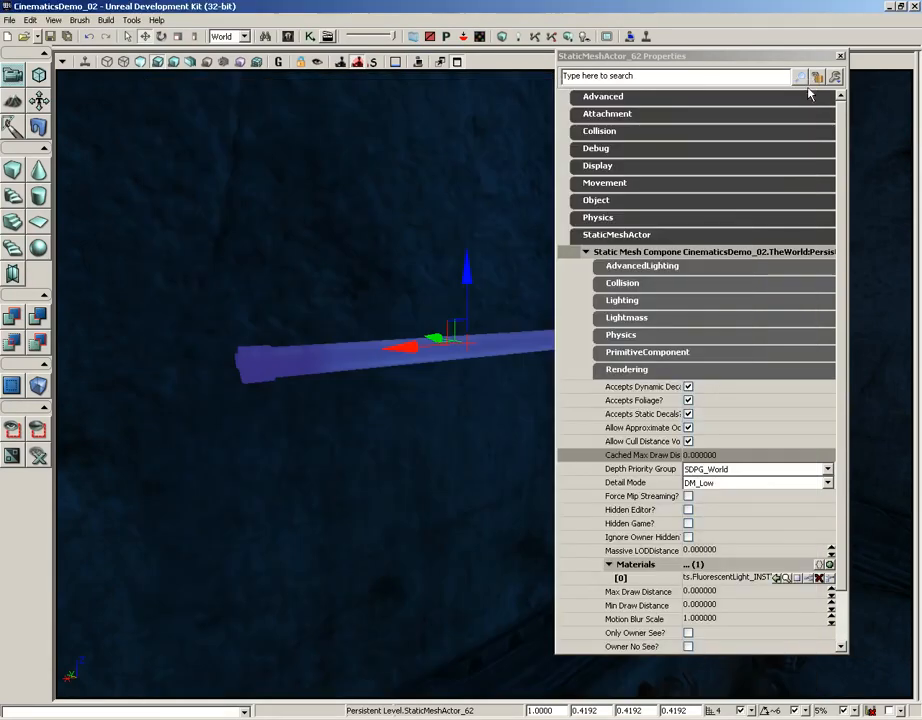
click(840, 55)
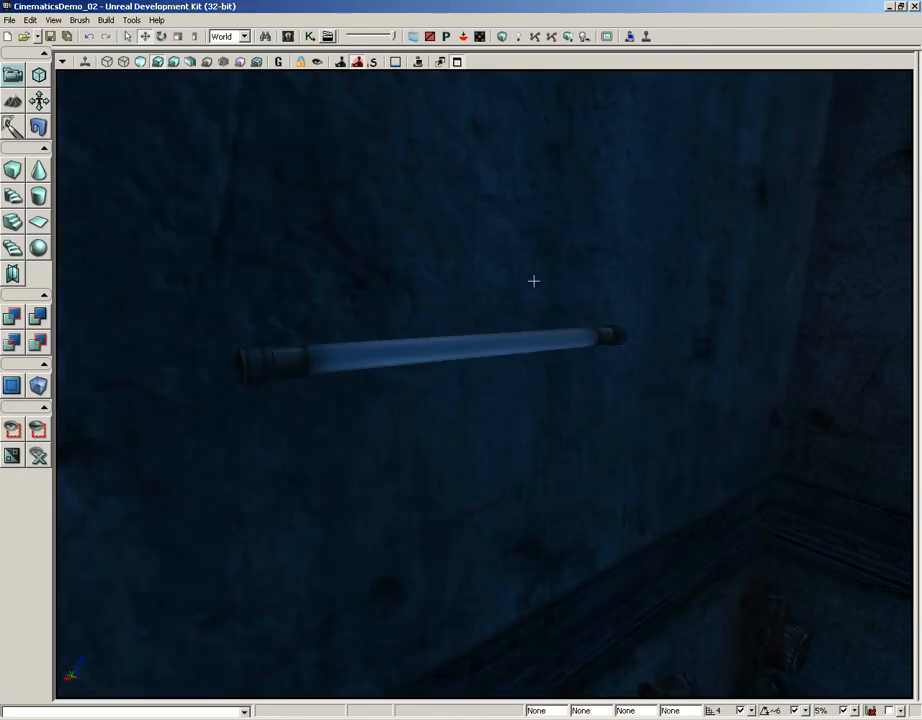
mouse_move(540, 335)
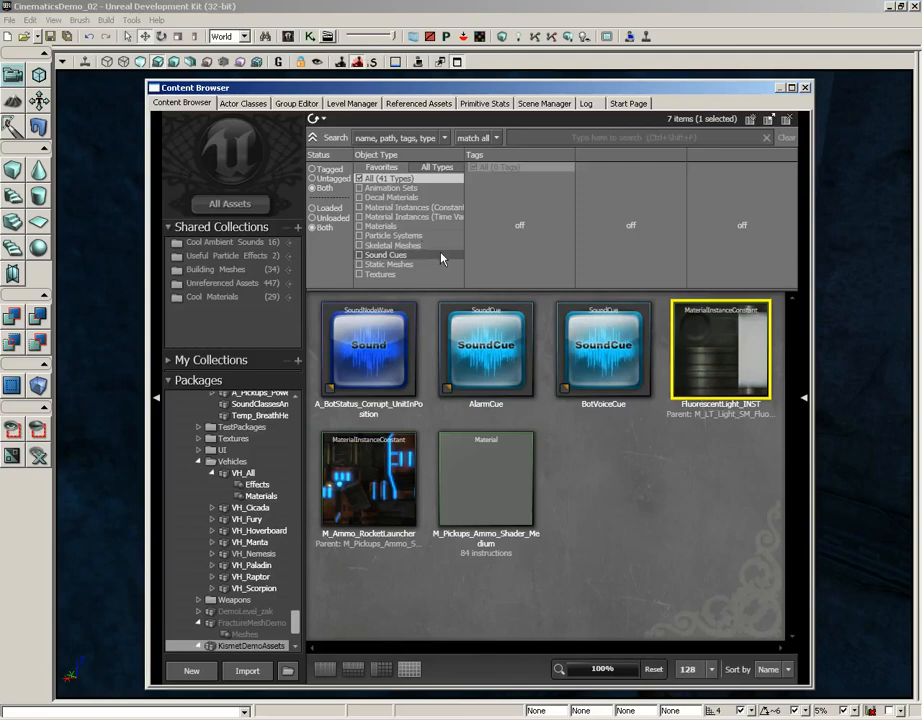
Choose MaterialInstanceActor from the Actor Classes list and add one on the wall above the tube
click(243, 117)
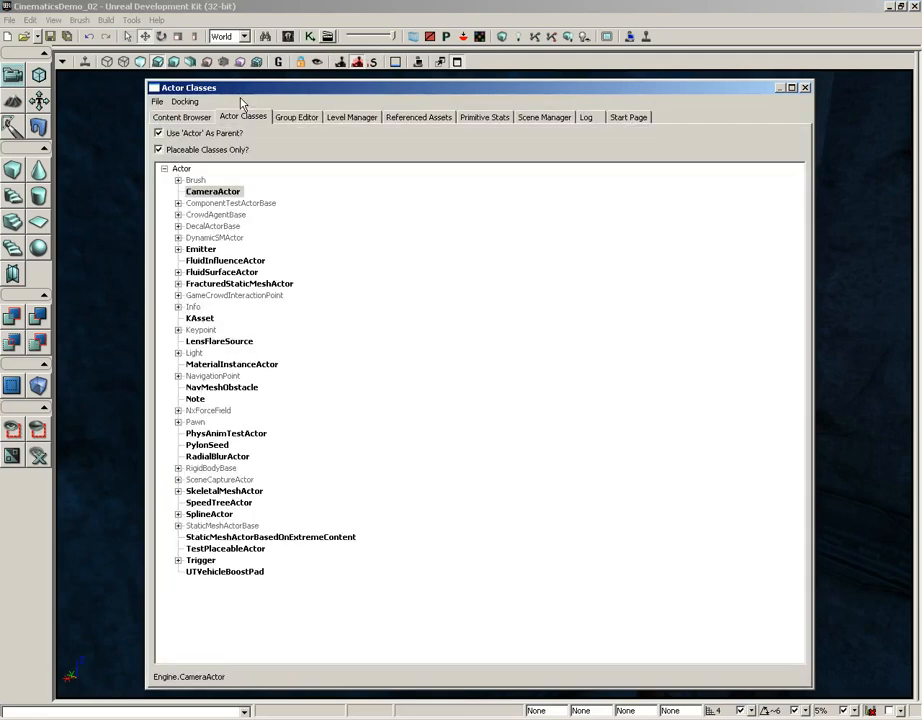
mouse_move(210, 369)
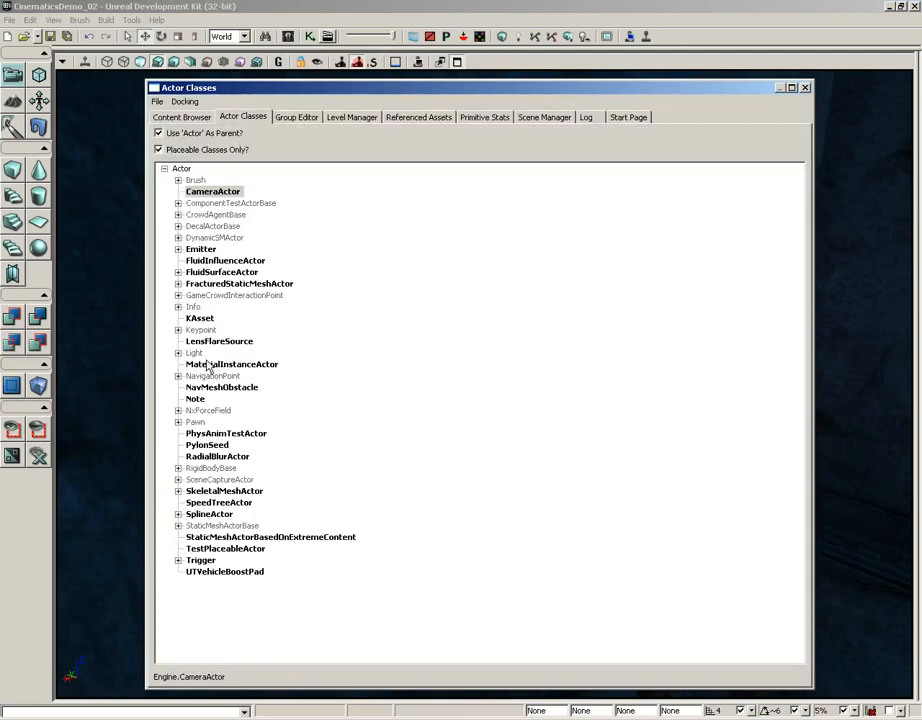
click(232, 363)
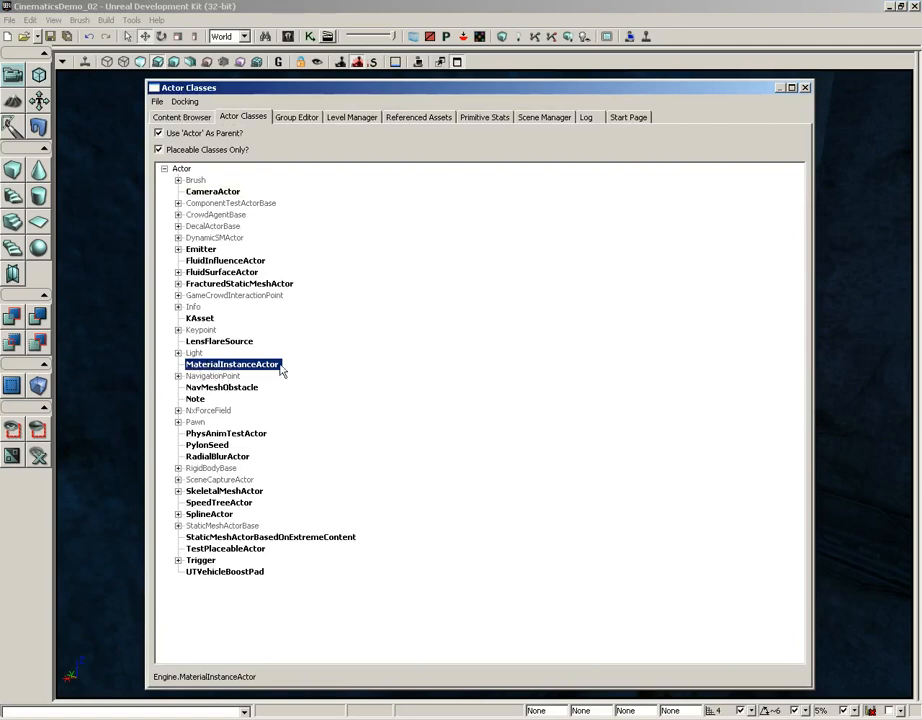
click(805, 87)
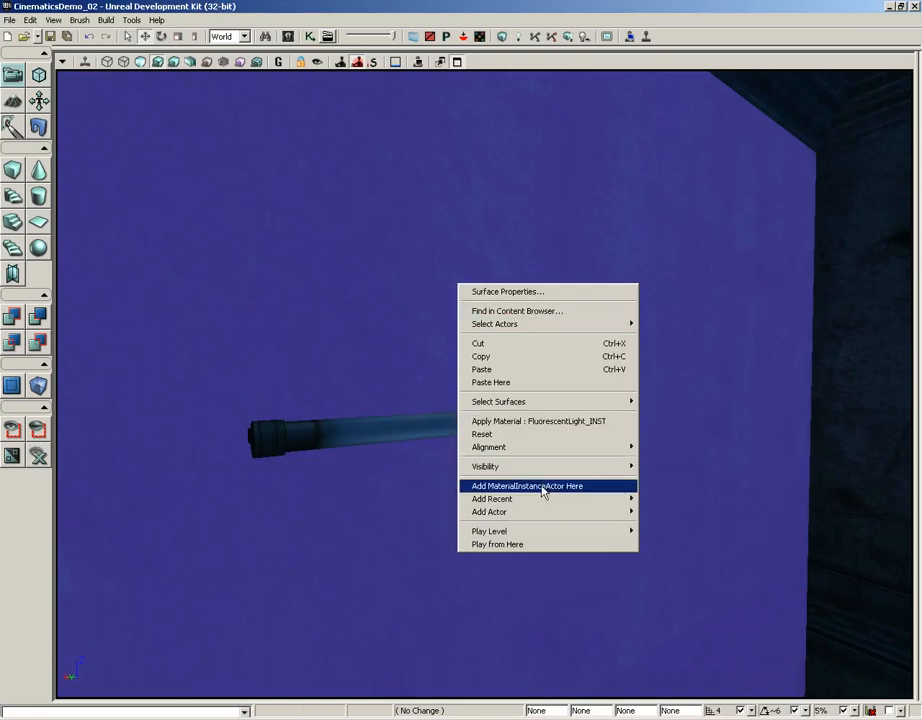
click(527, 485)
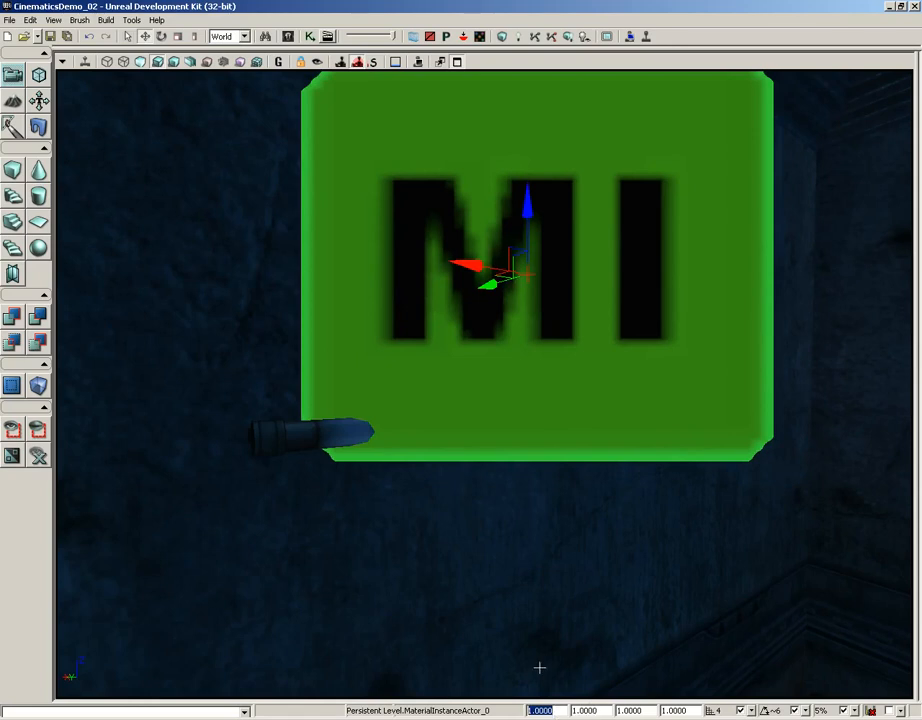
Reduce the new actor's draw scale to 0.2
text(0.5000)
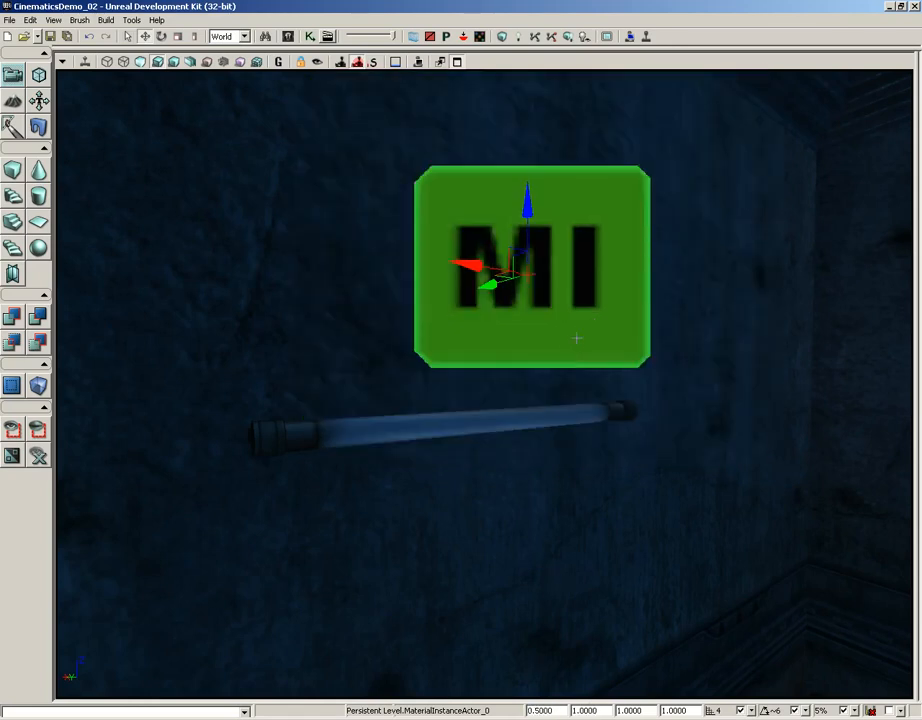
triple_click(540, 710)
text(0.2000)
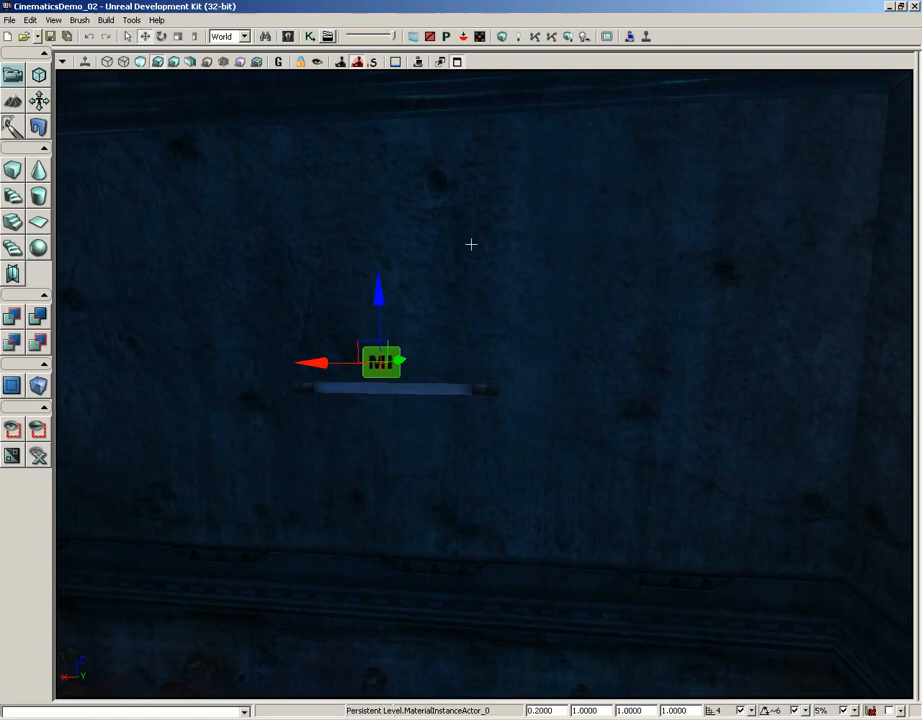
mouse_move(330, 91)
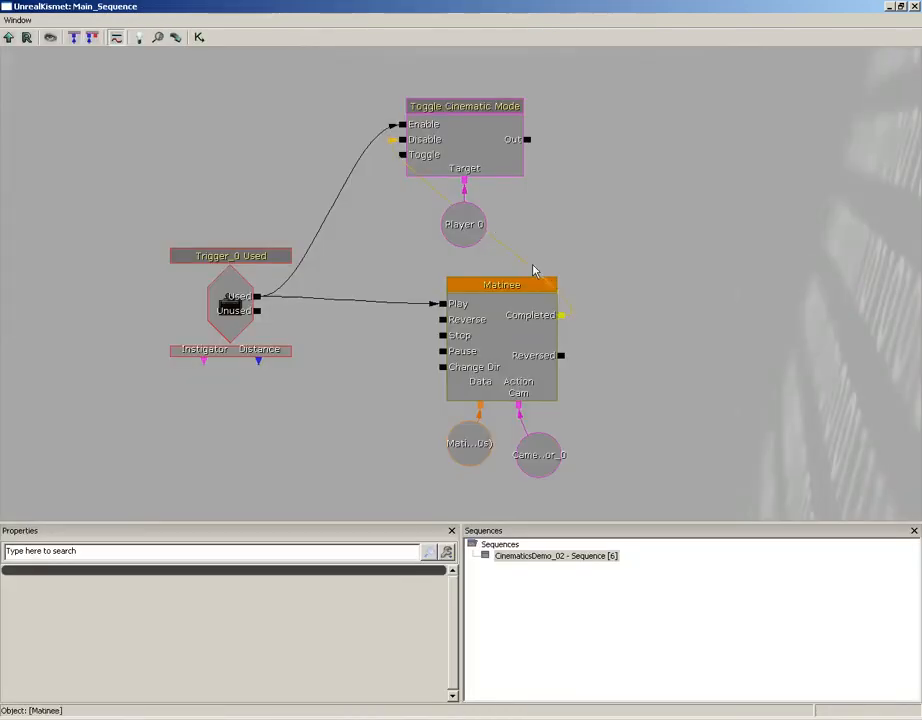
Create a new empty Matinee group named LightMaterial
double_click(500, 284)
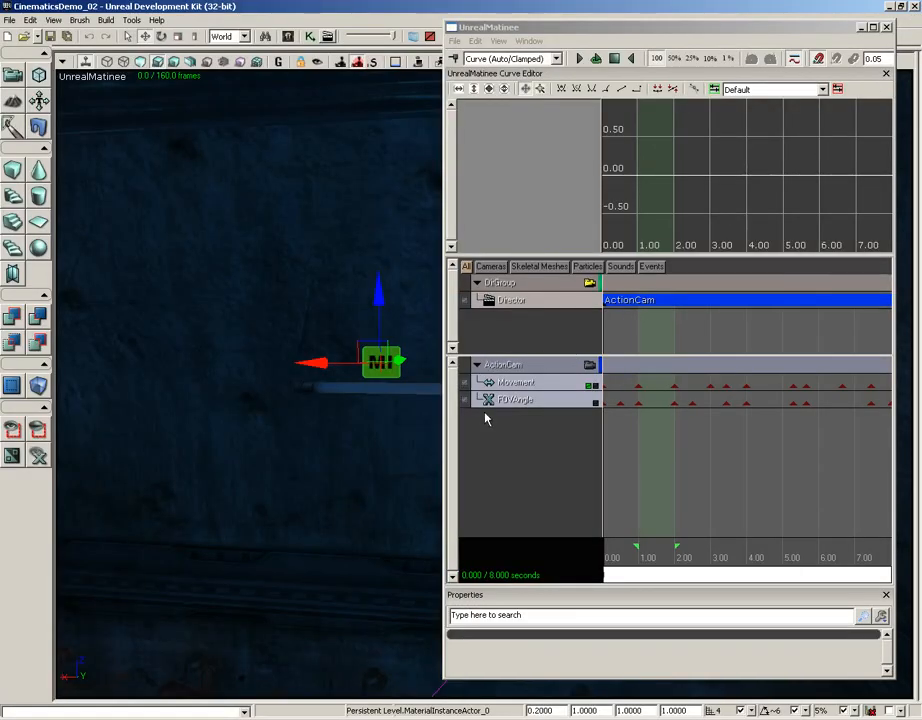
right_click(515, 420)
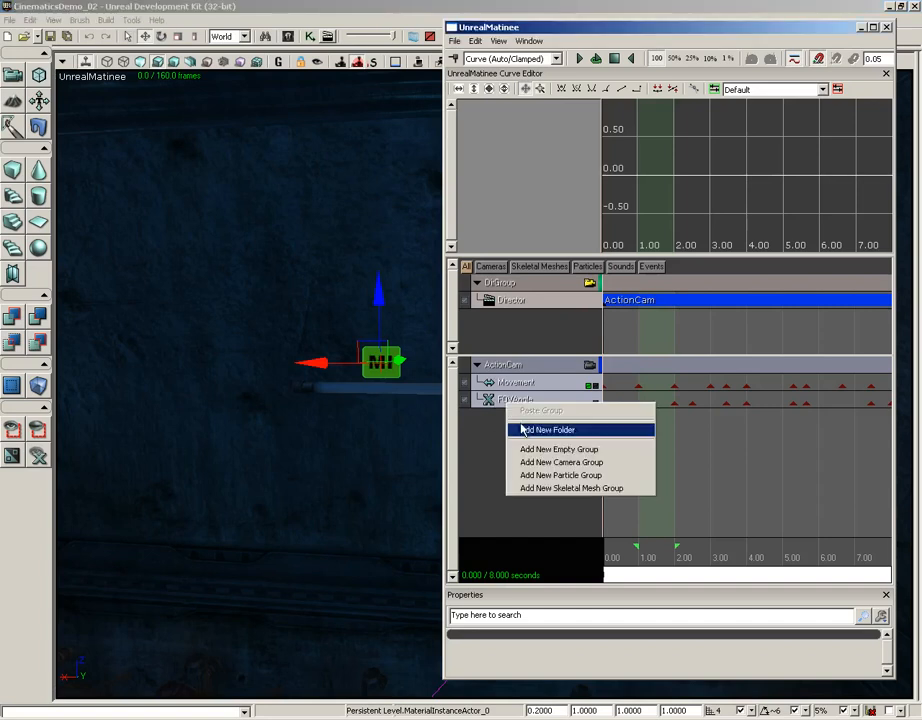
click(558, 448)
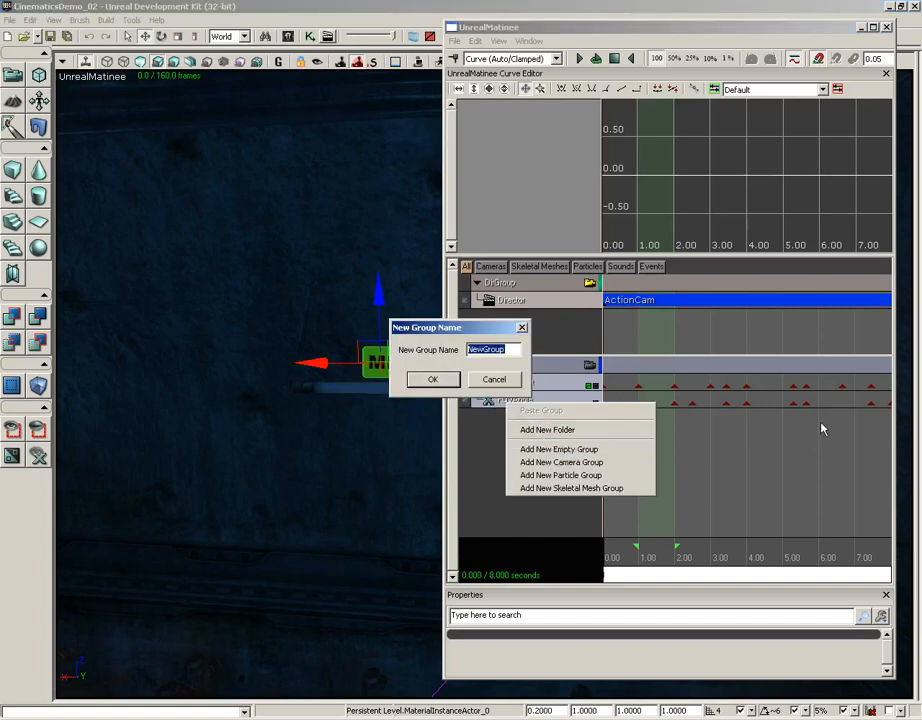
text(LightMaterial)
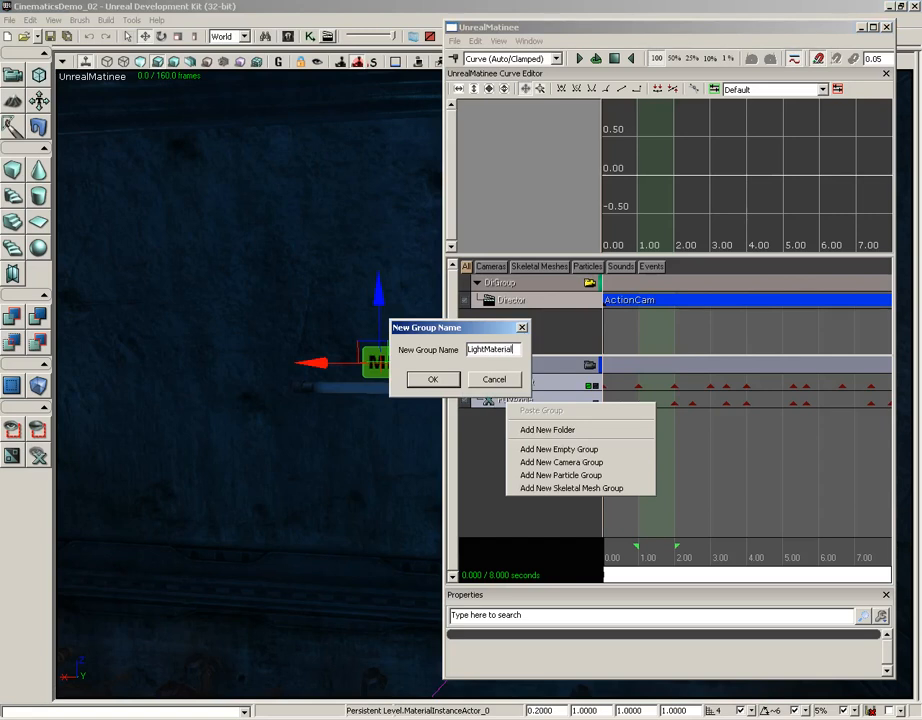
click(432, 379)
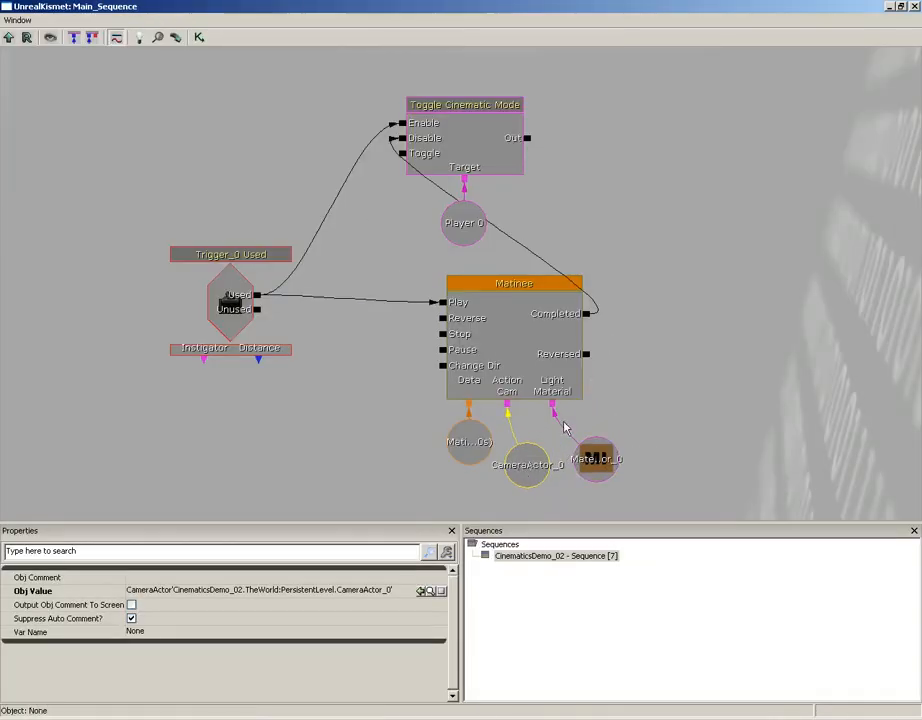
click(595, 458)
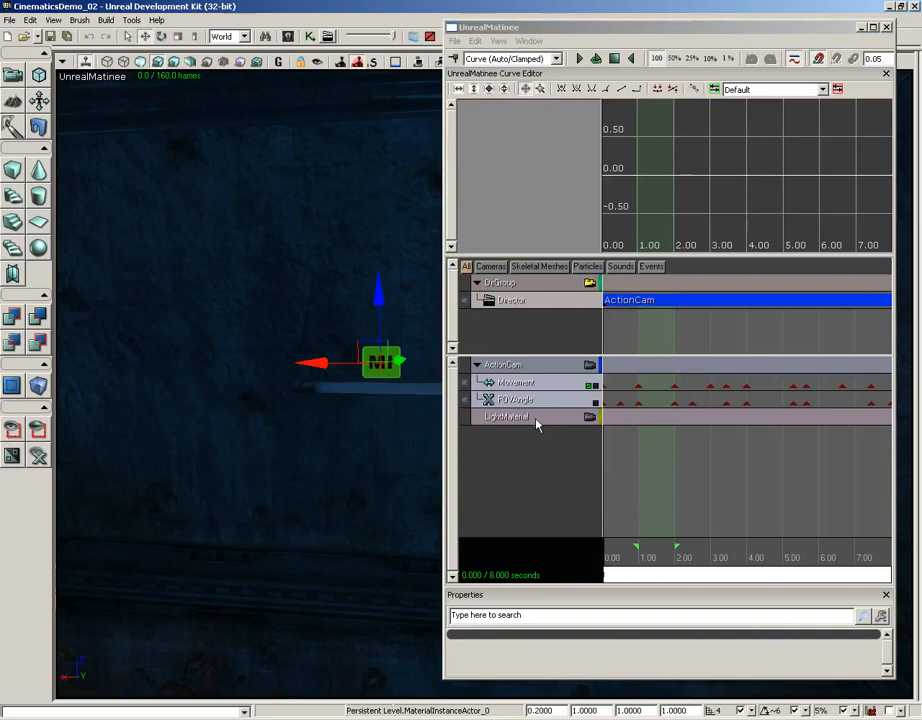
Add a Vector Material Param track to the LightMaterial group
click(510, 416)
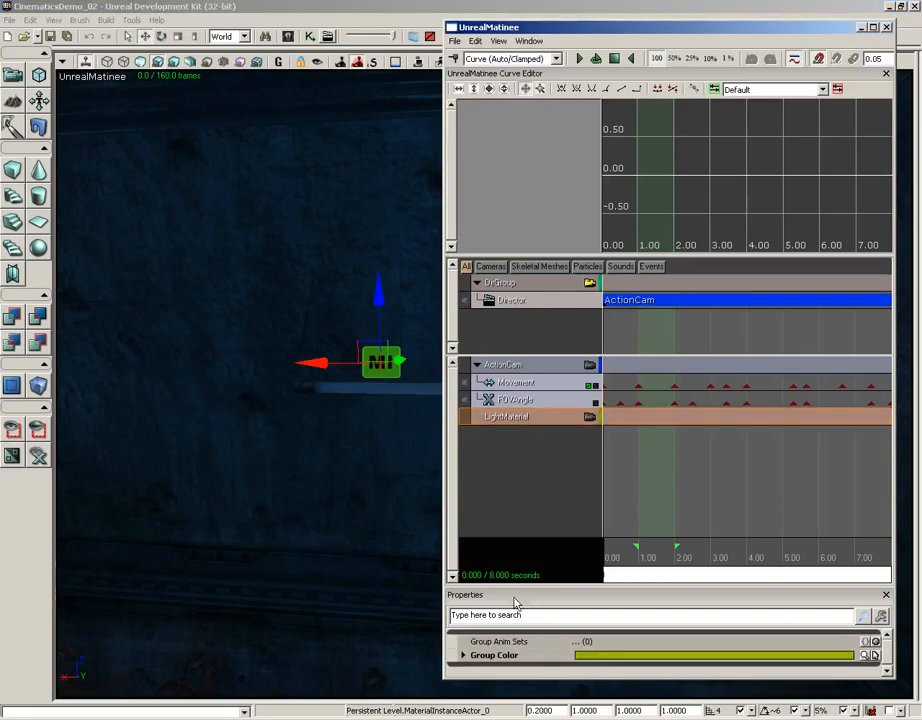
right_click(506, 416)
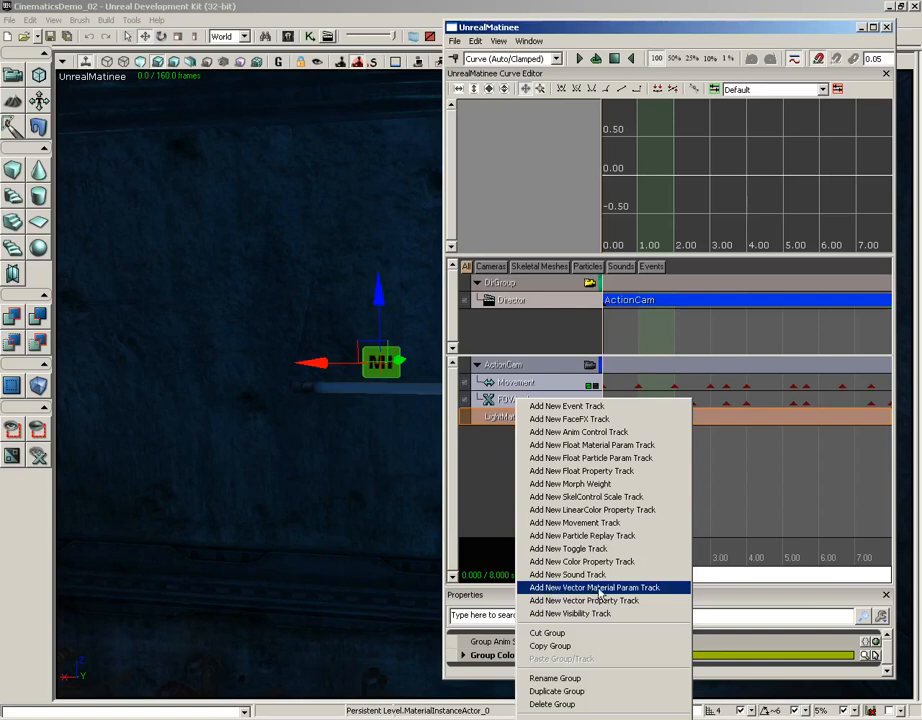
click(595, 587)
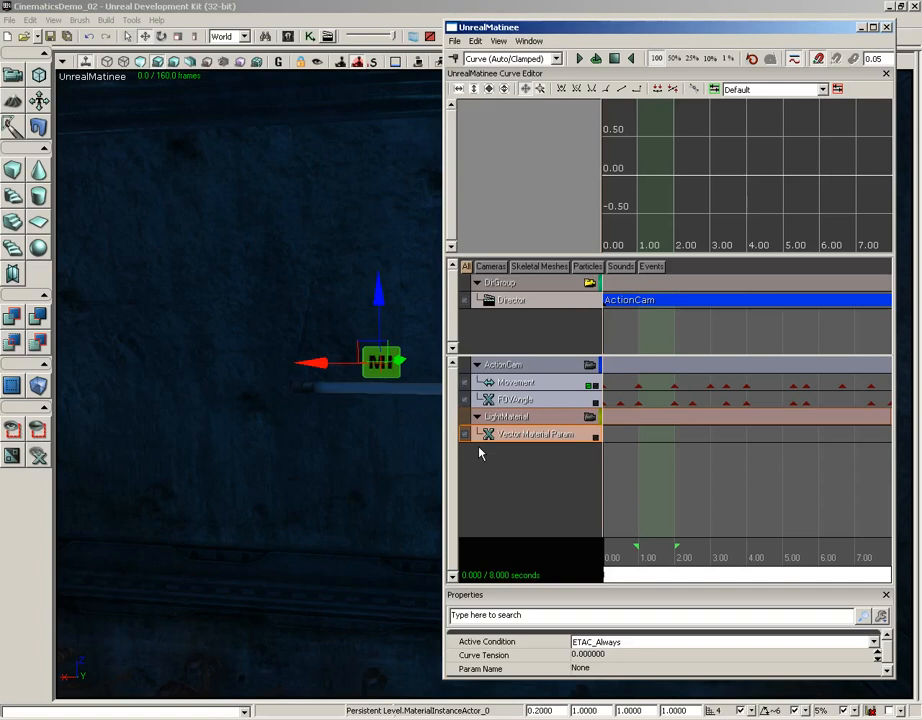
click(507, 416)
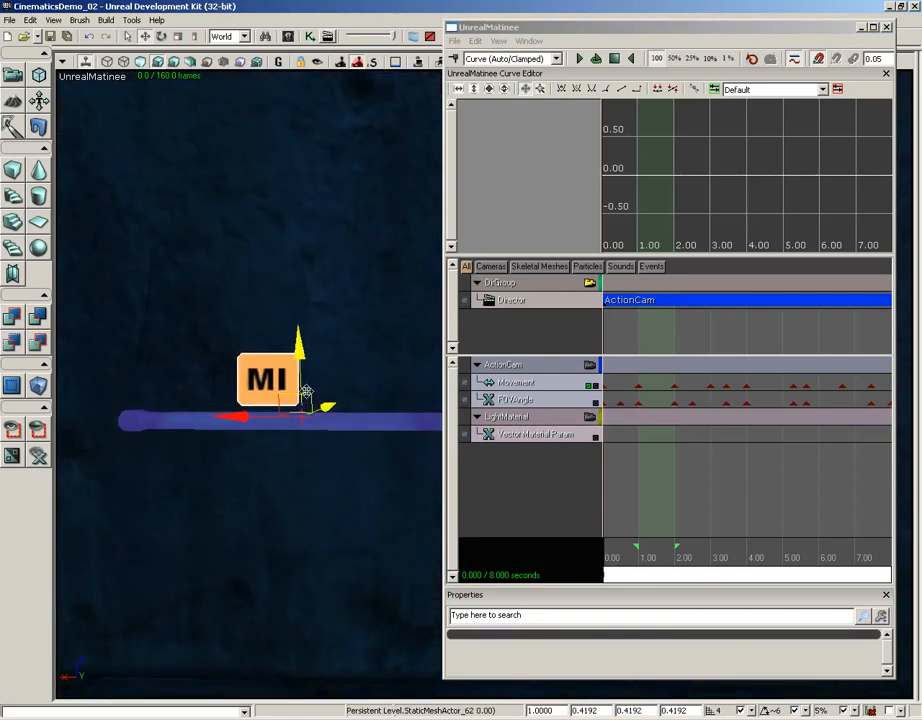
click(508, 416)
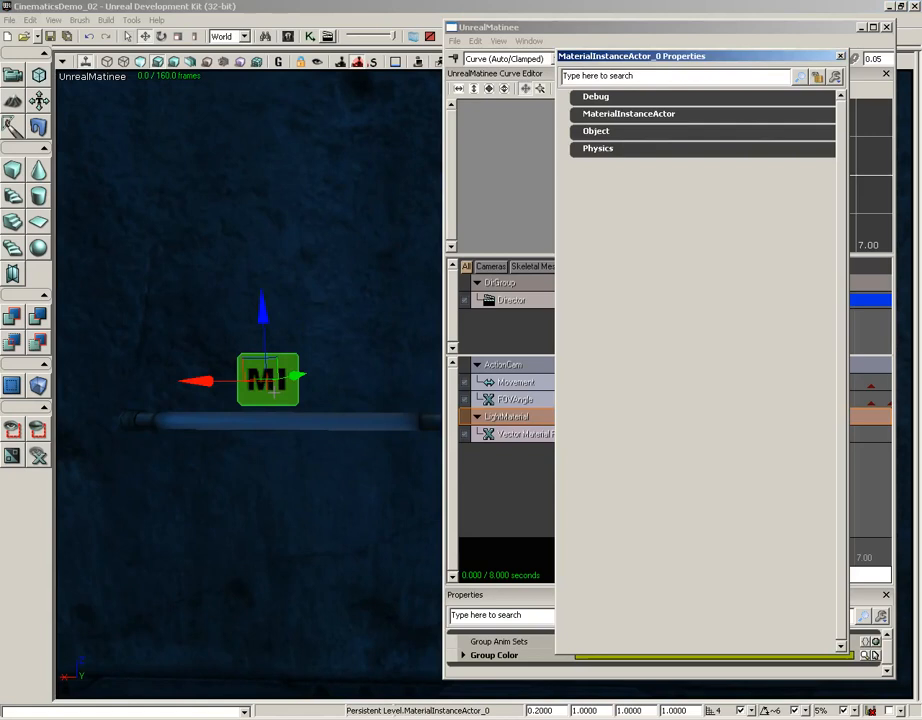
mouse_move(593, 127)
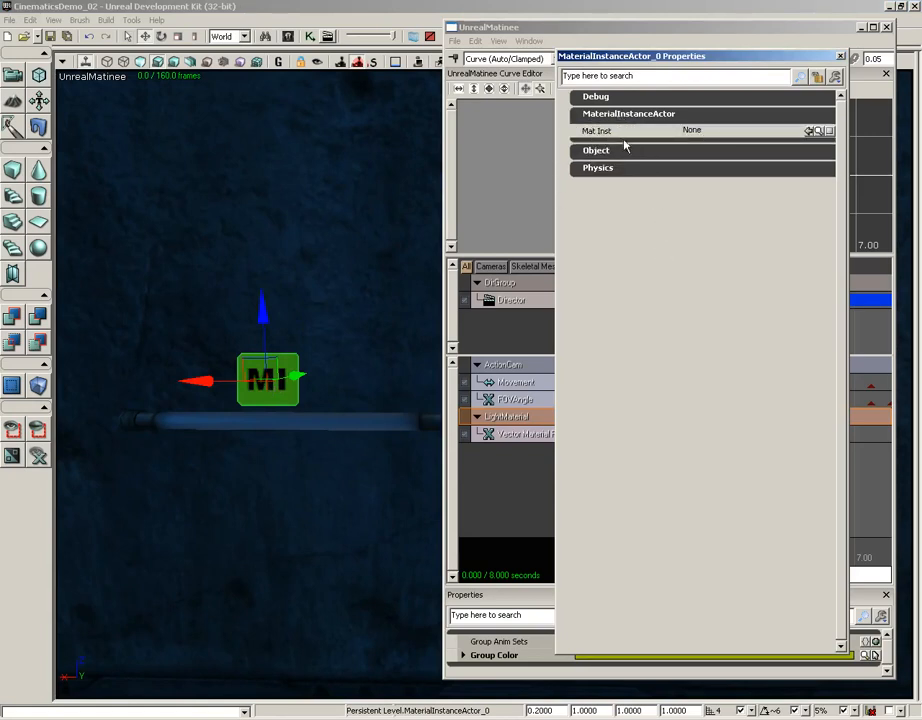
mouse_move(705, 132)
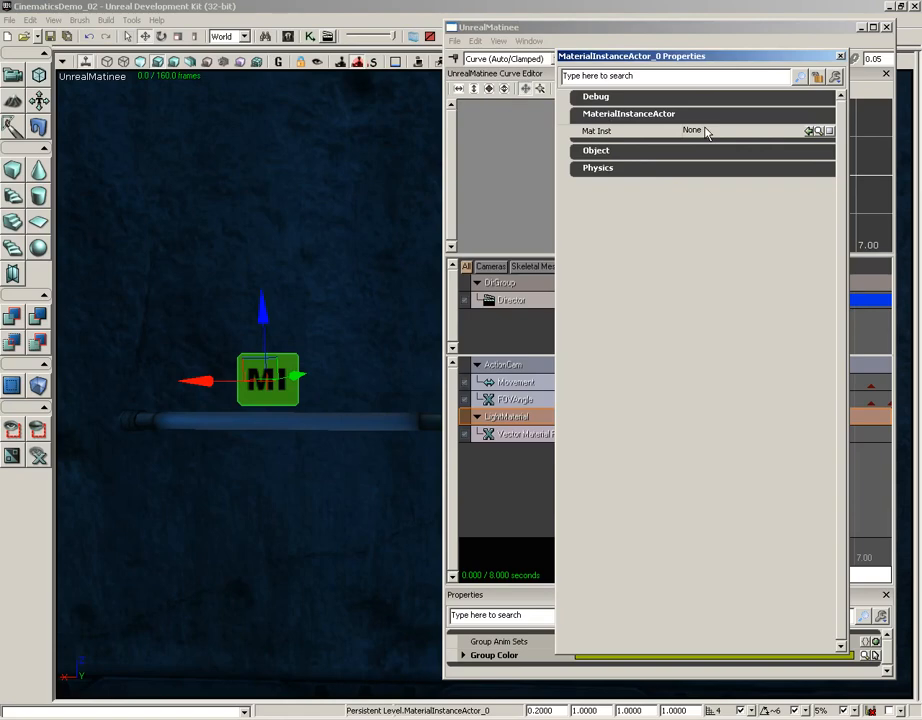
click(287, 37)
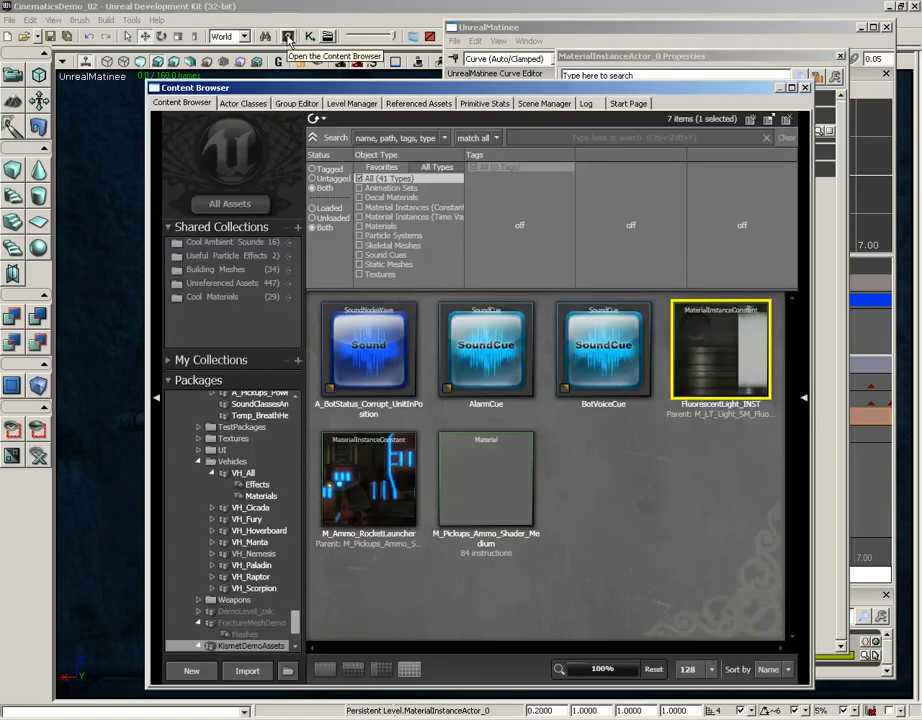
mouse_move(750, 347)
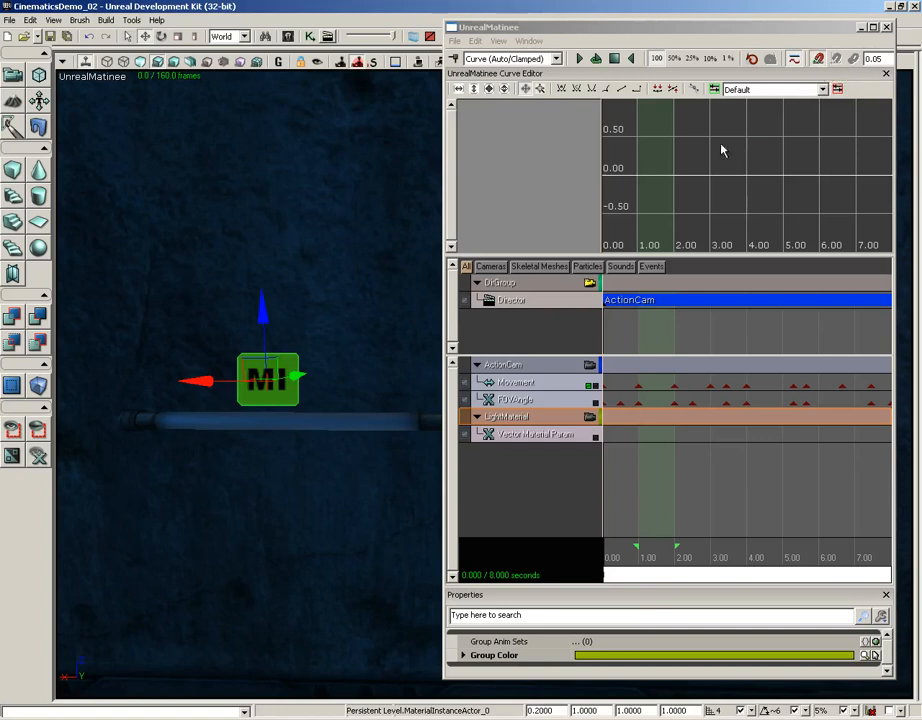
mouse_move(536, 443)
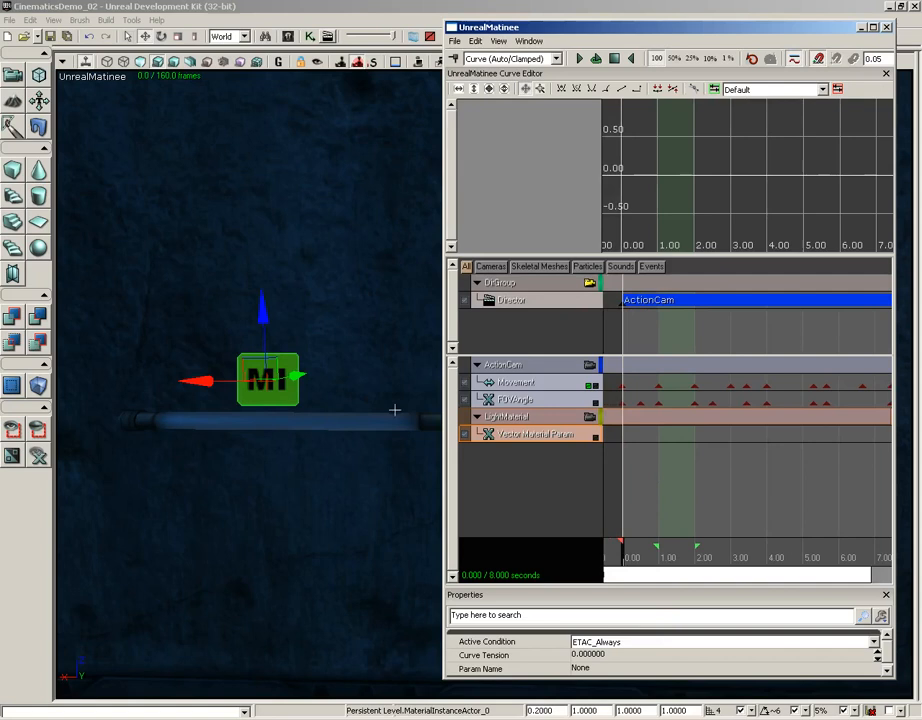
mouse_move(585, 383)
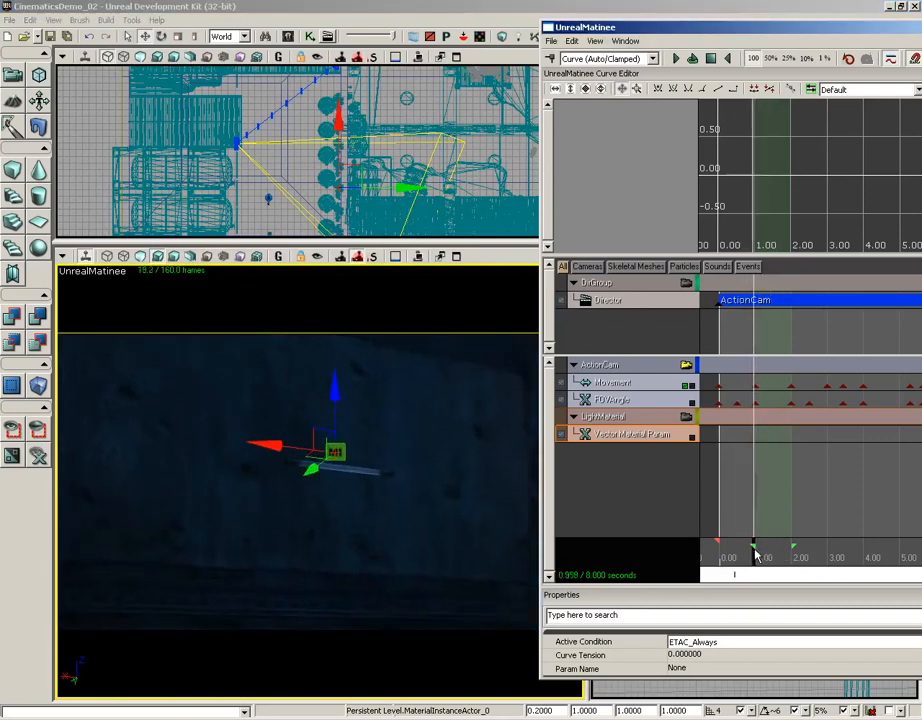
Key the Vector Material Param track at about 1.00 s and again at 1.15 s
drag(755, 557, 770, 557)
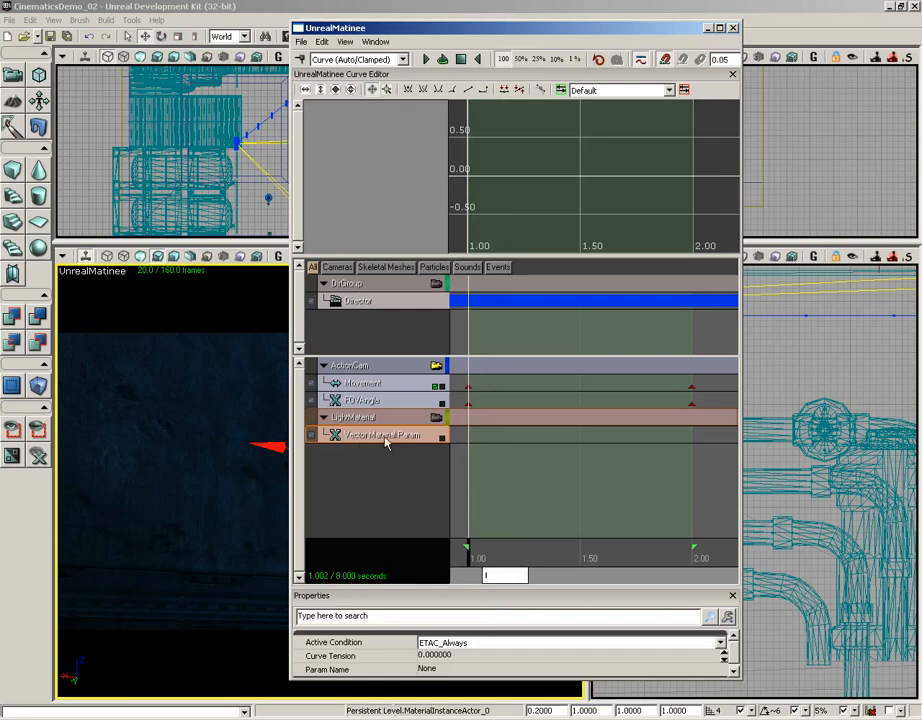
click(466, 435)
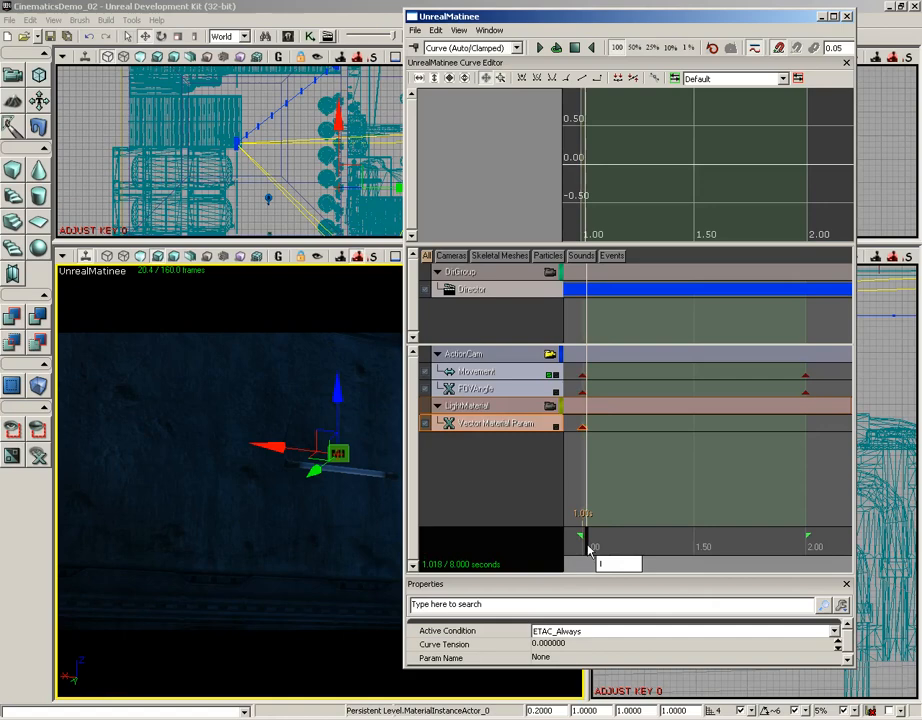
drag(580, 540, 583, 540)
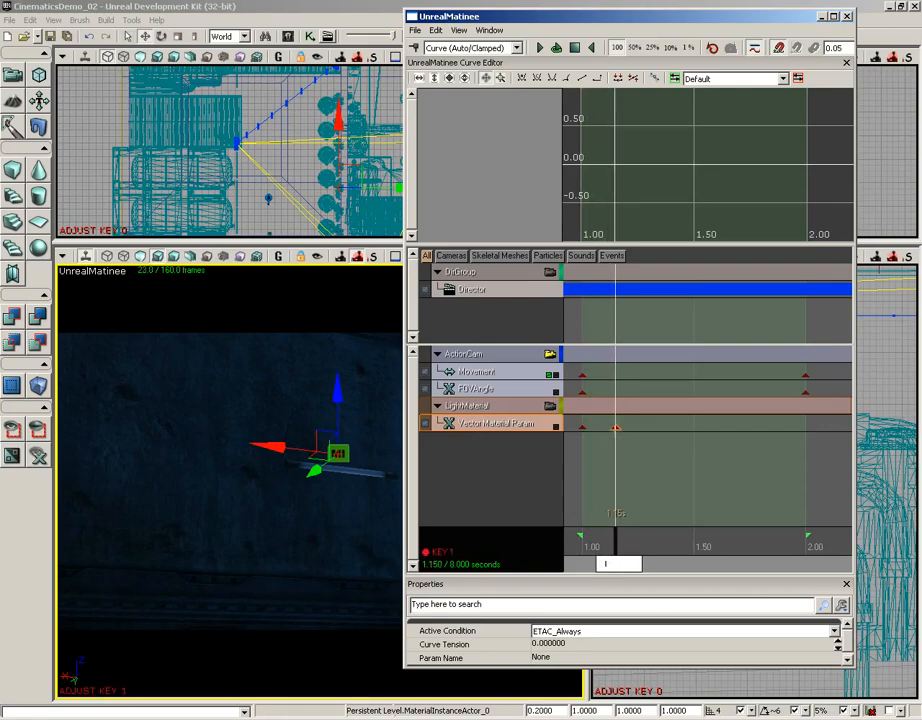
right_click(615, 428)
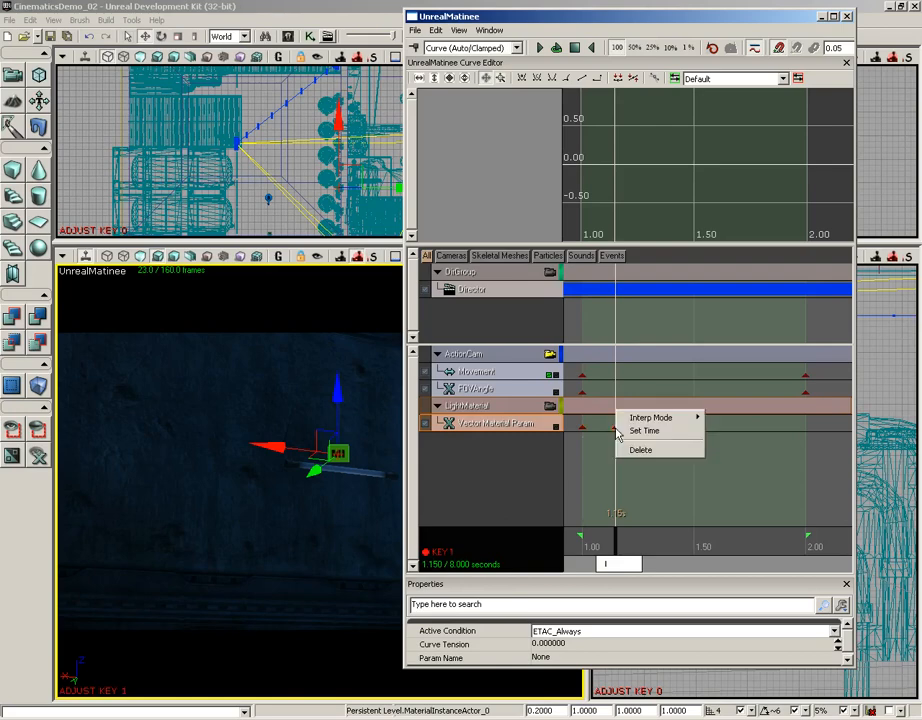
mouse_move(625, 417)
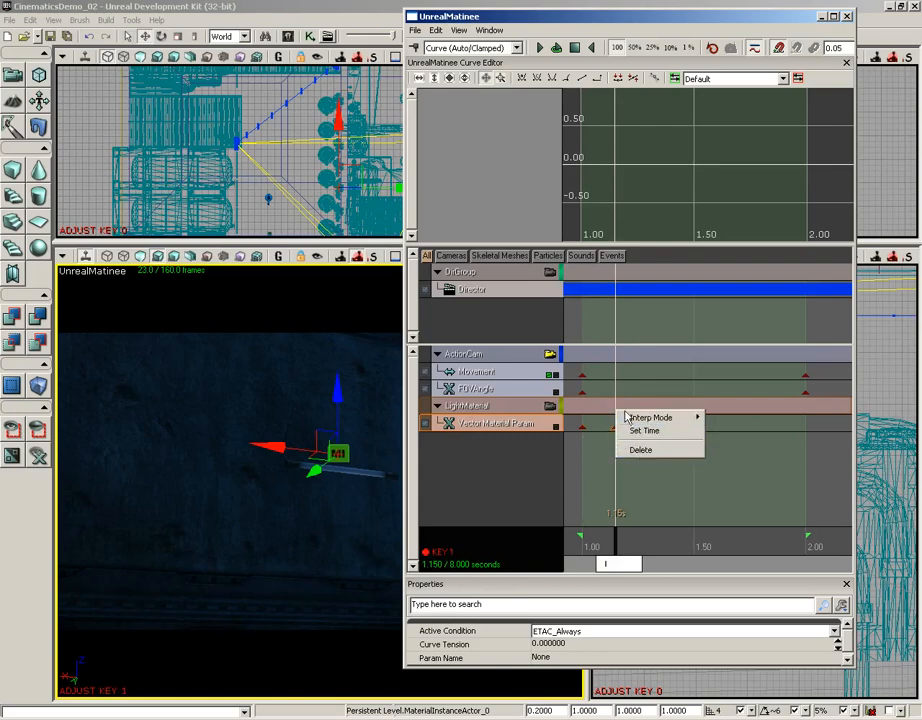
mouse_move(528, 383)
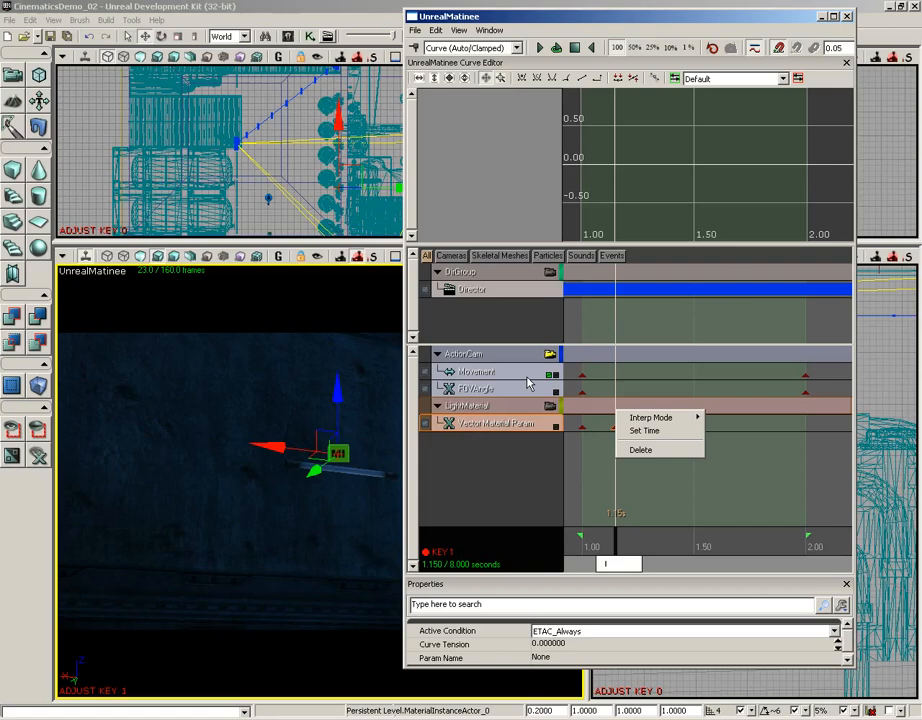
mouse_move(597, 449)
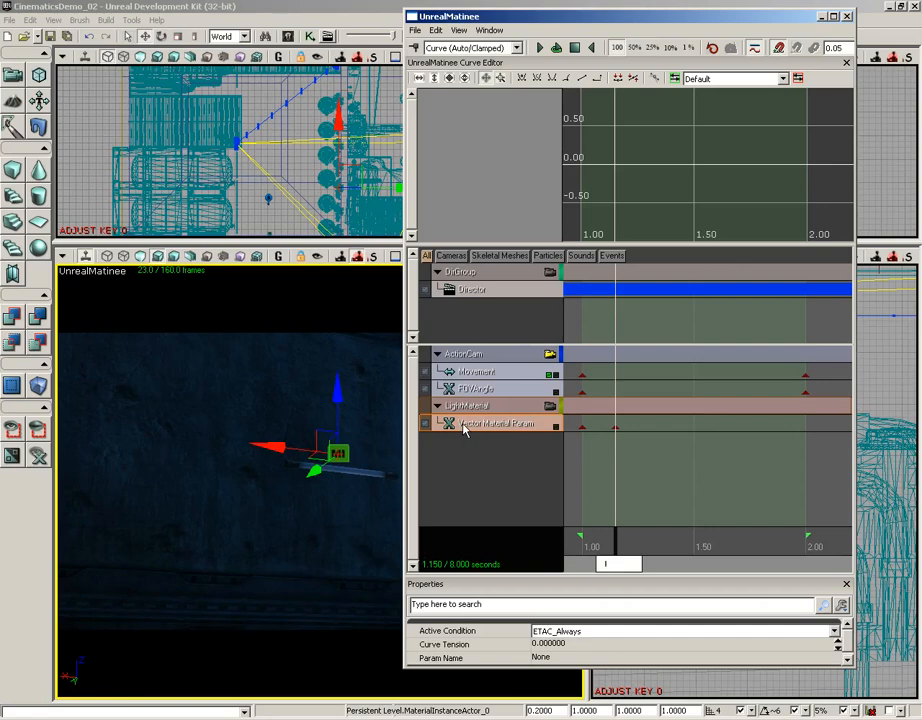
mouse_move(558, 430)
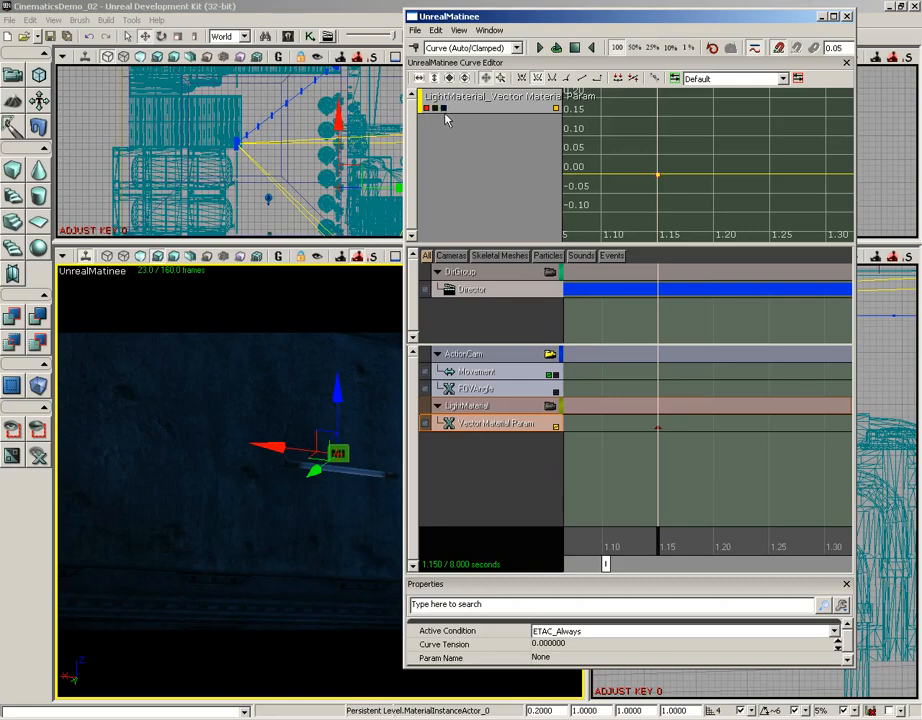
mouse_move(655, 176)
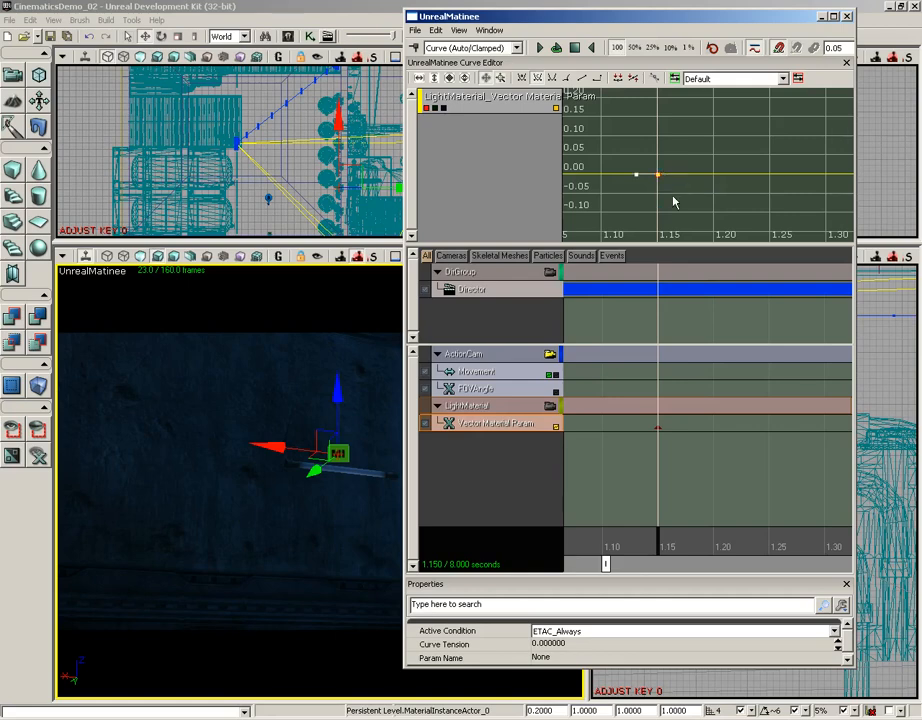
Set the red channel's 1.15 s key value so the curve ramps up from zero
right_click(657, 176)
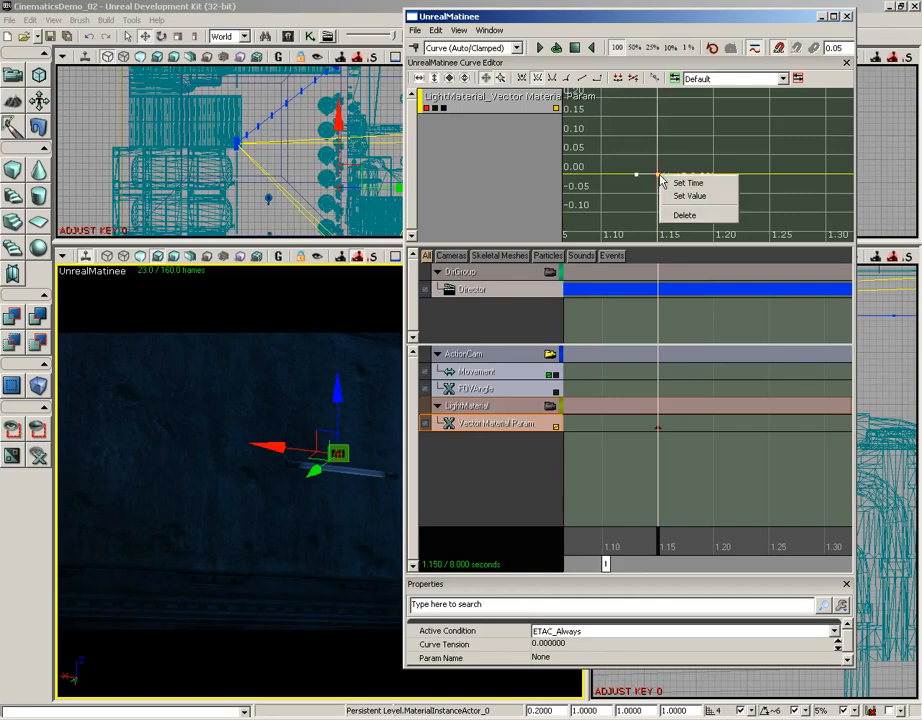
click(689, 195)
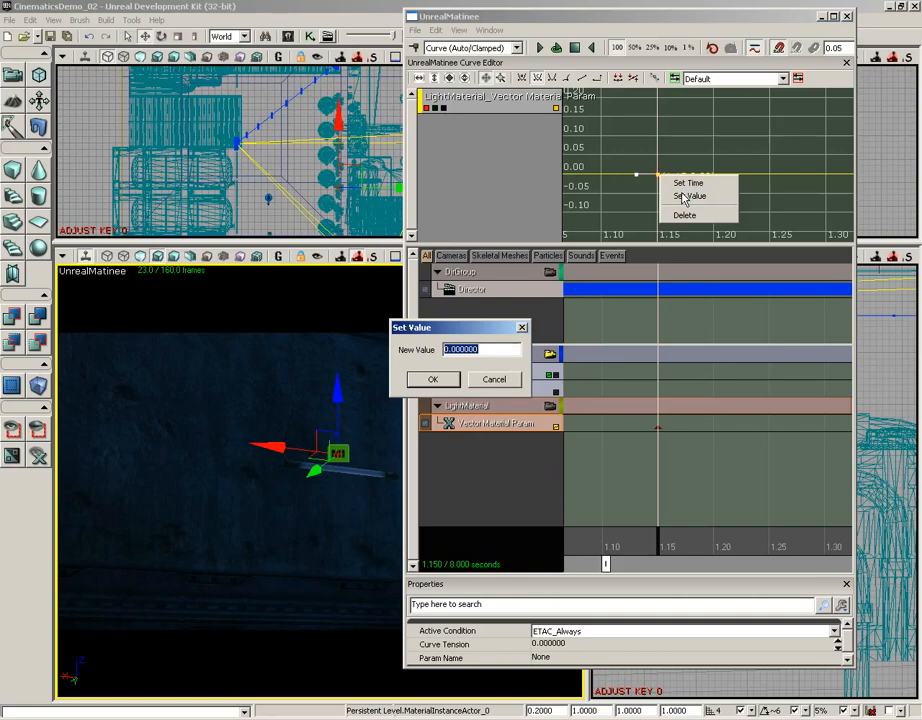
text(1.15)
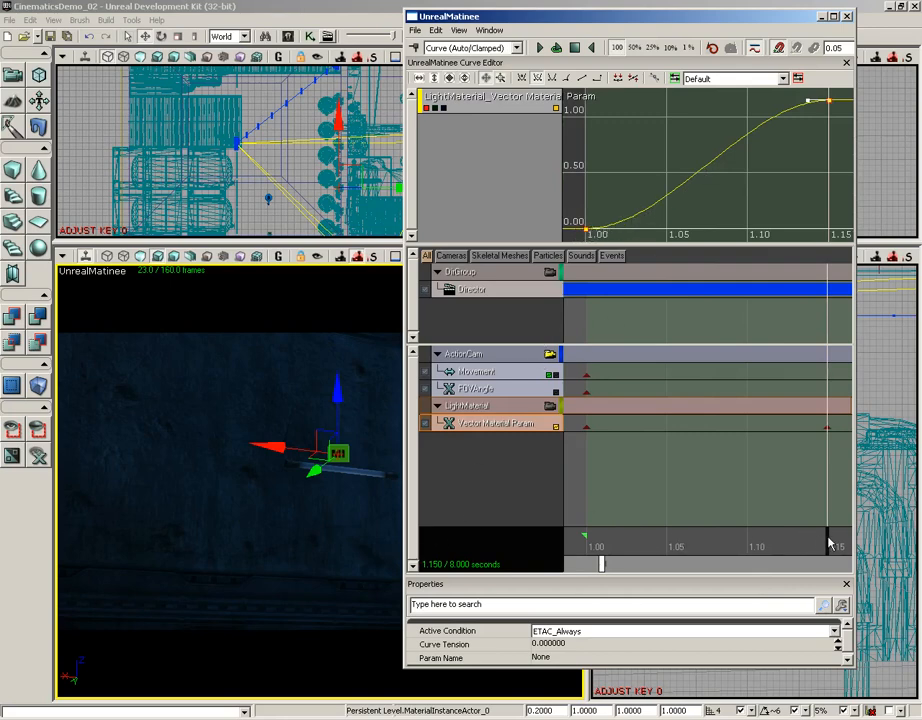
drag(835, 545, 825, 545)
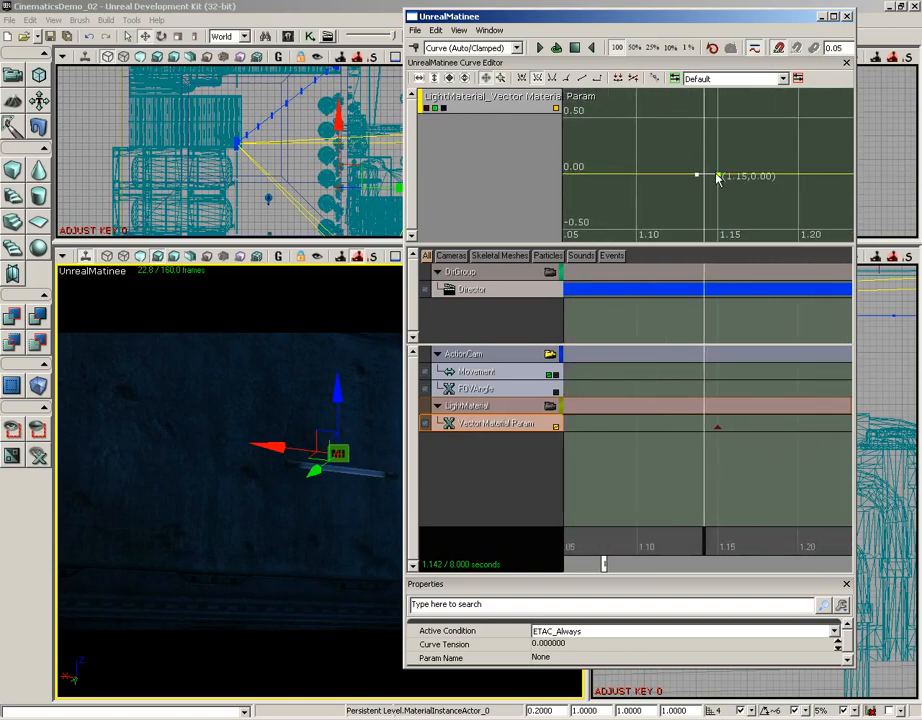
Set the green and blue keys at 1.15 s to about 2 and 3 and show all three curves
click(747, 194)
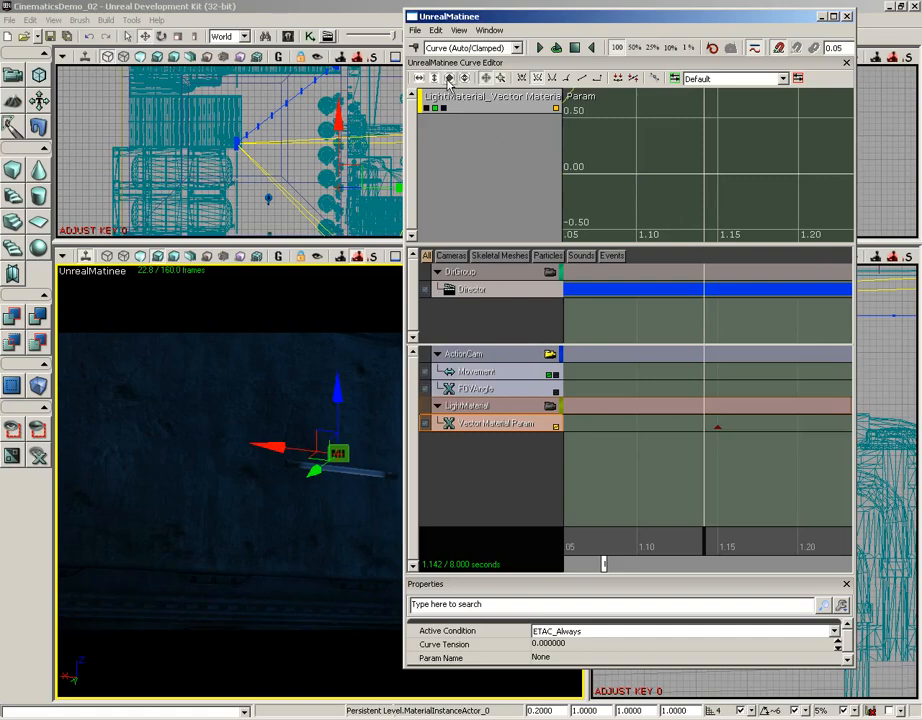
click(448, 78)
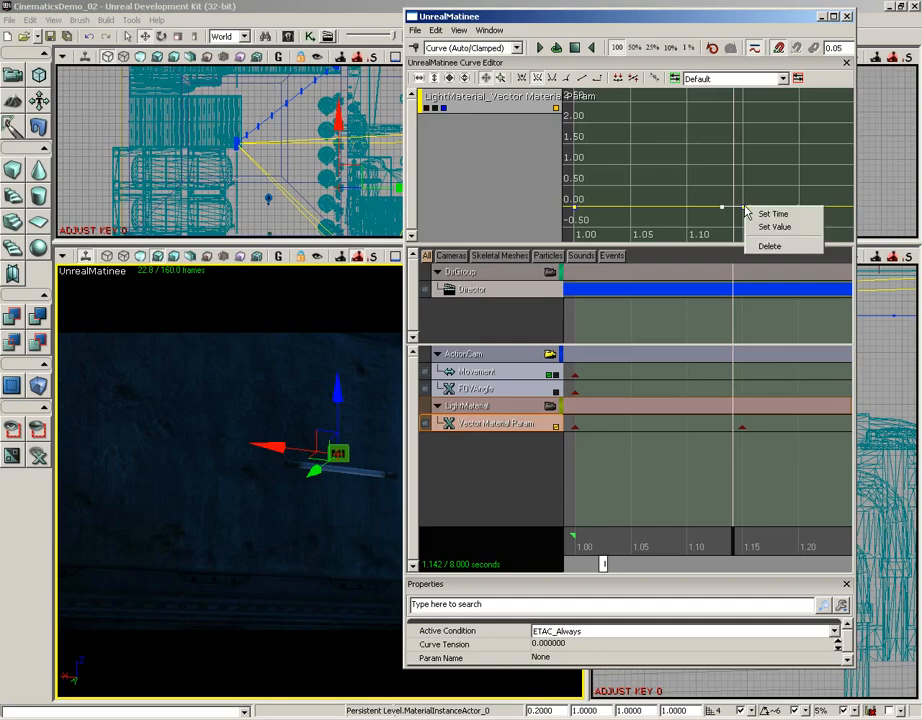
click(774, 227)
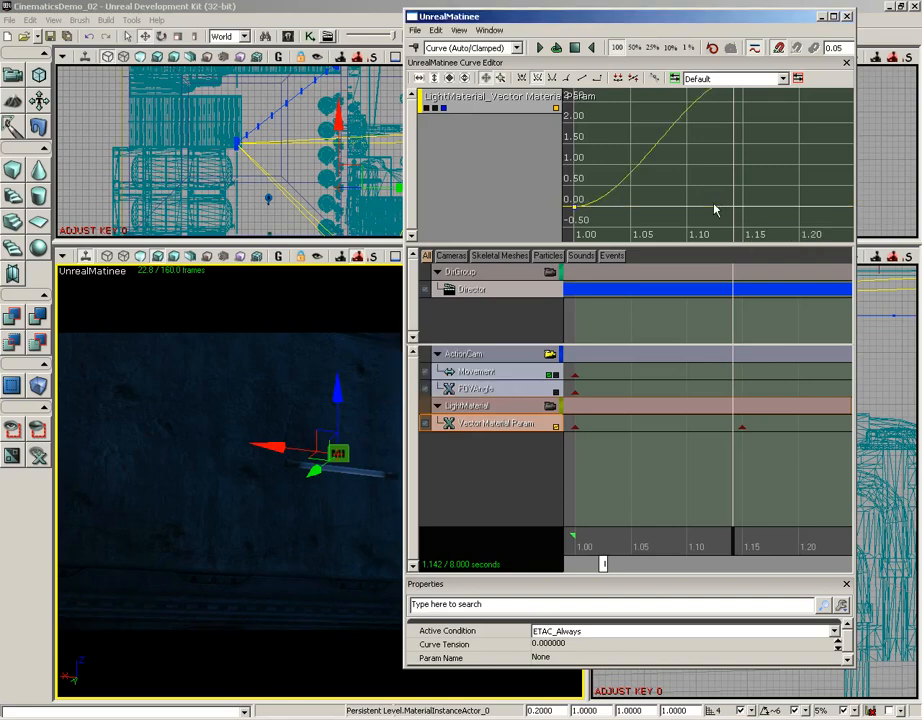
mouse_move(693, 188)
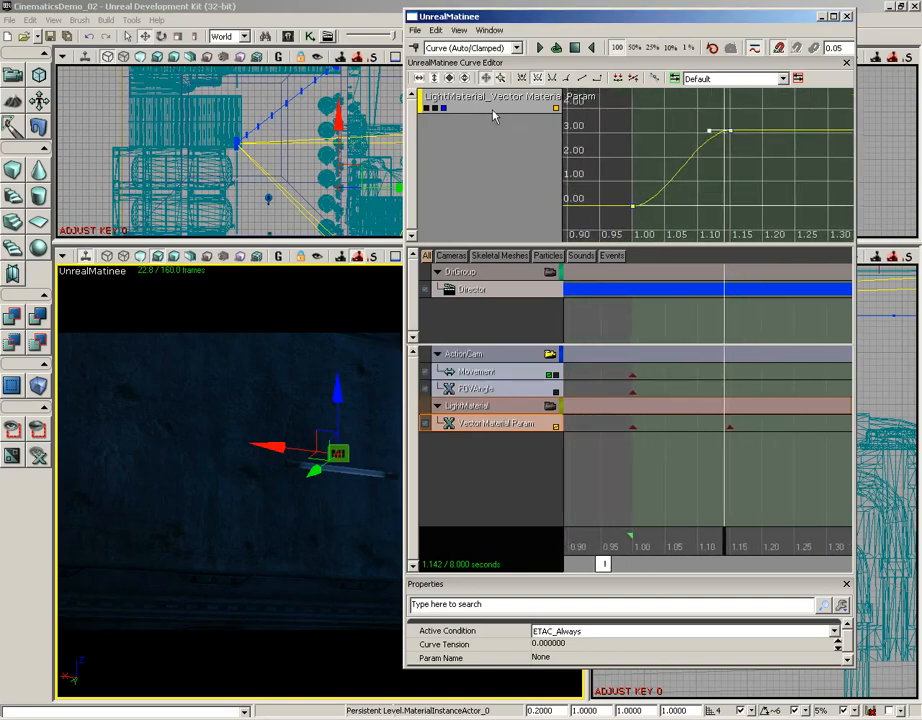
click(463, 78)
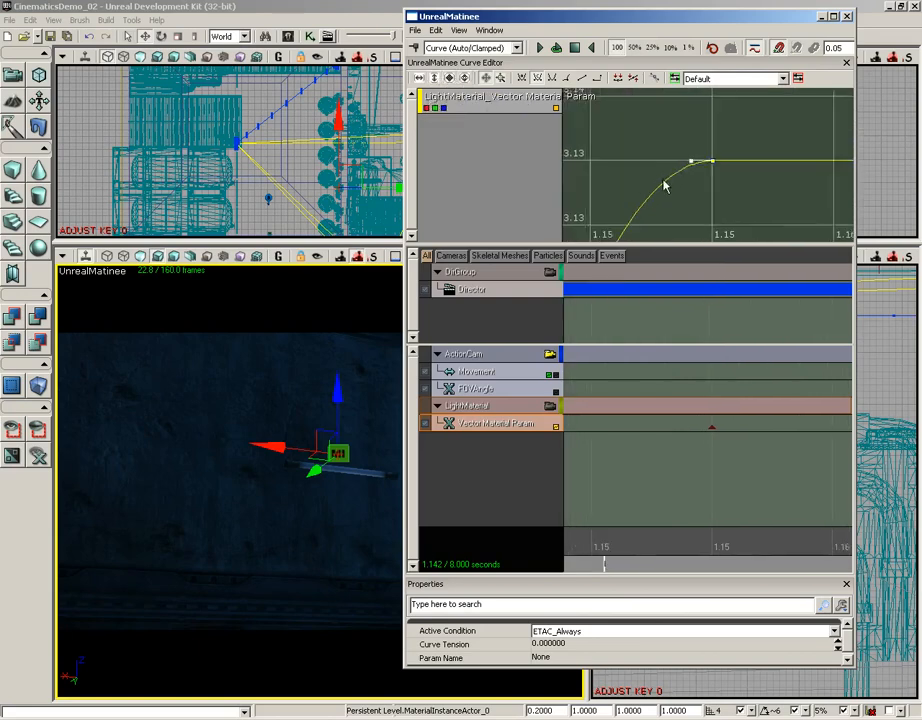
click(449, 78)
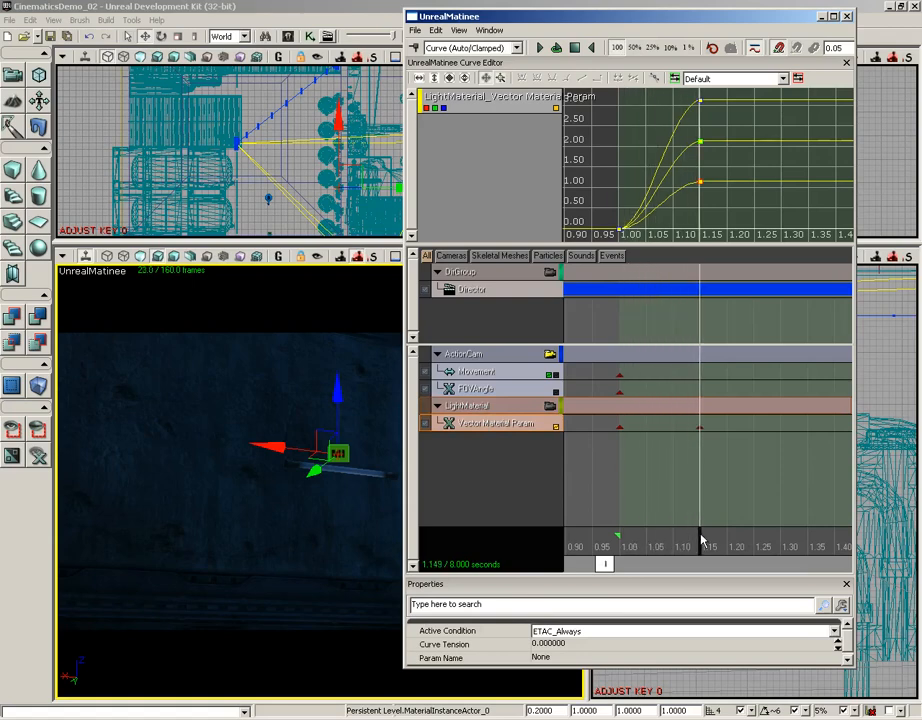
mouse_move(515, 389)
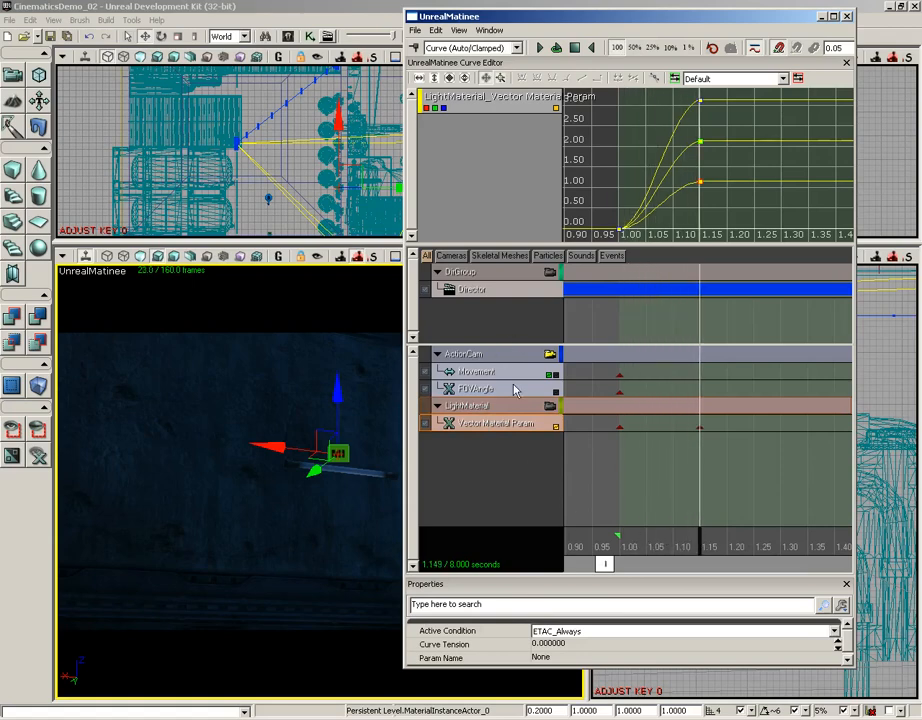
mouse_move(428, 663)
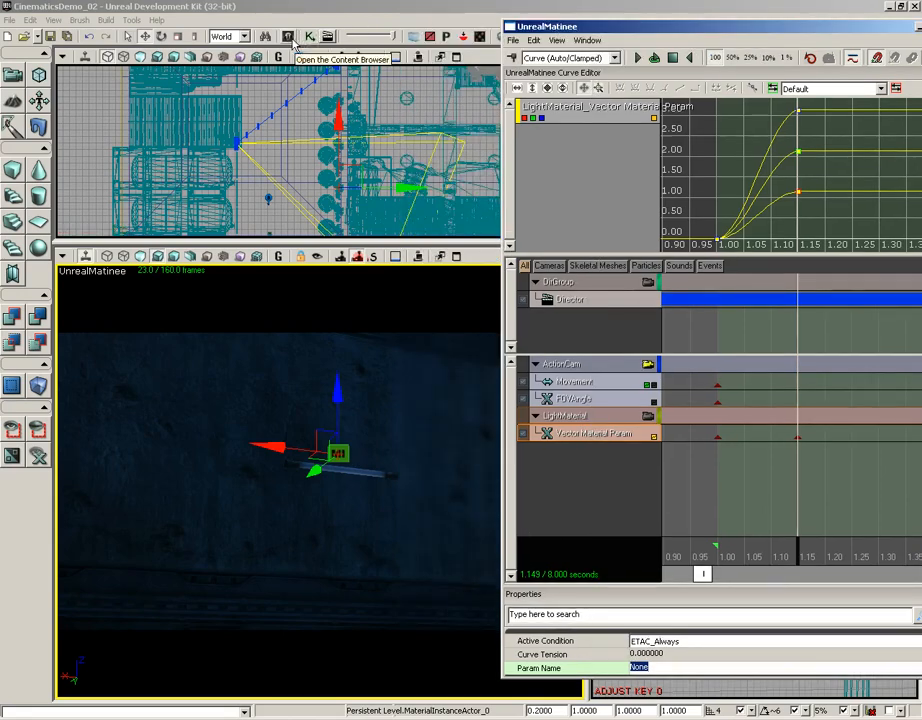
Look up the LightColor vector parameter in the FluorescentLight_INST material instance
click(287, 37)
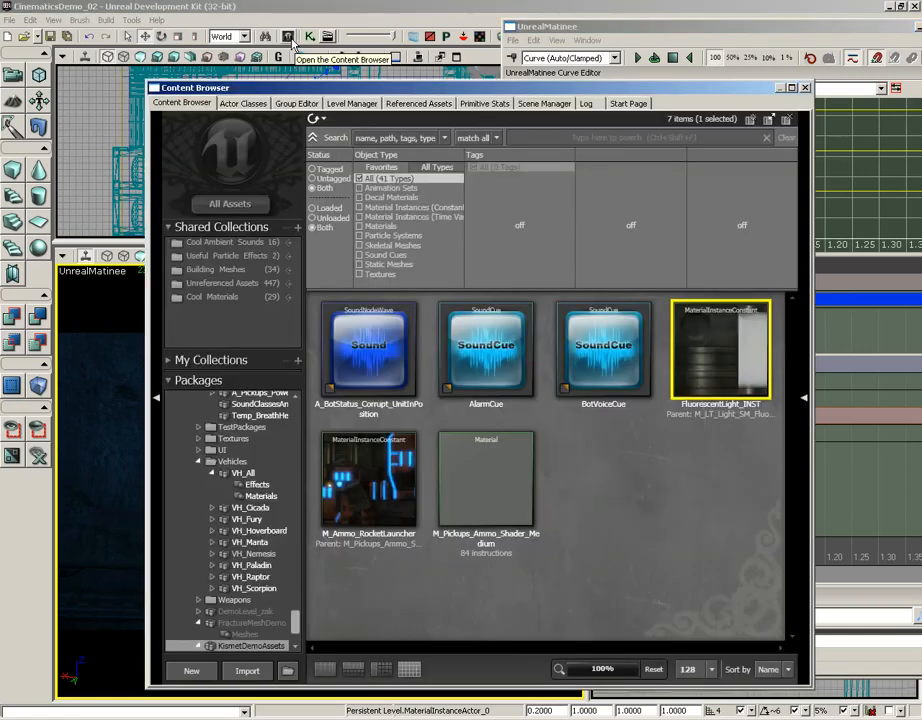
mouse_move(718, 355)
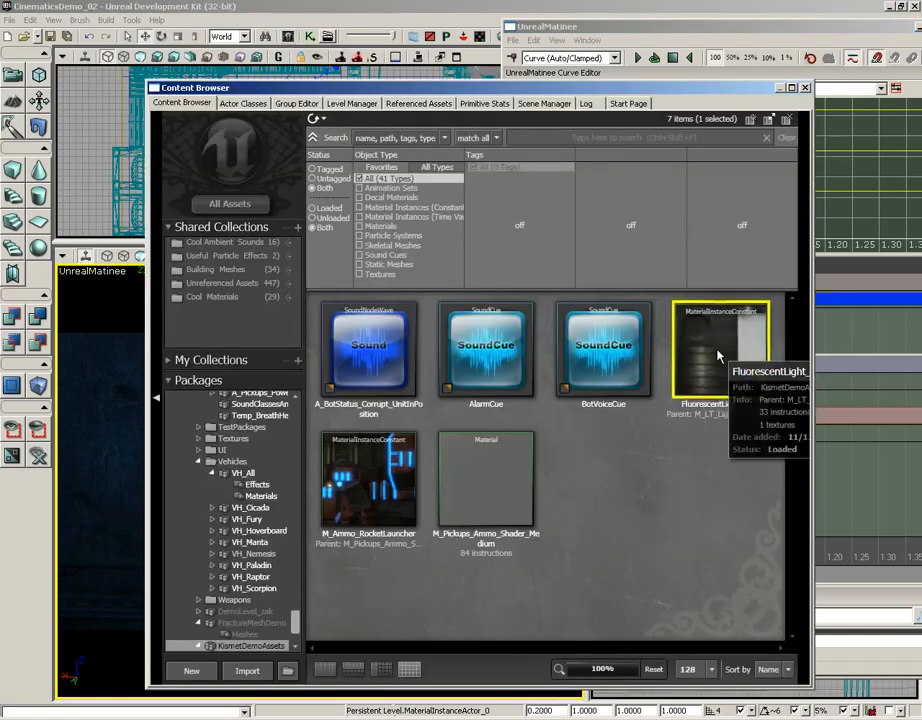
double_click(721, 347)
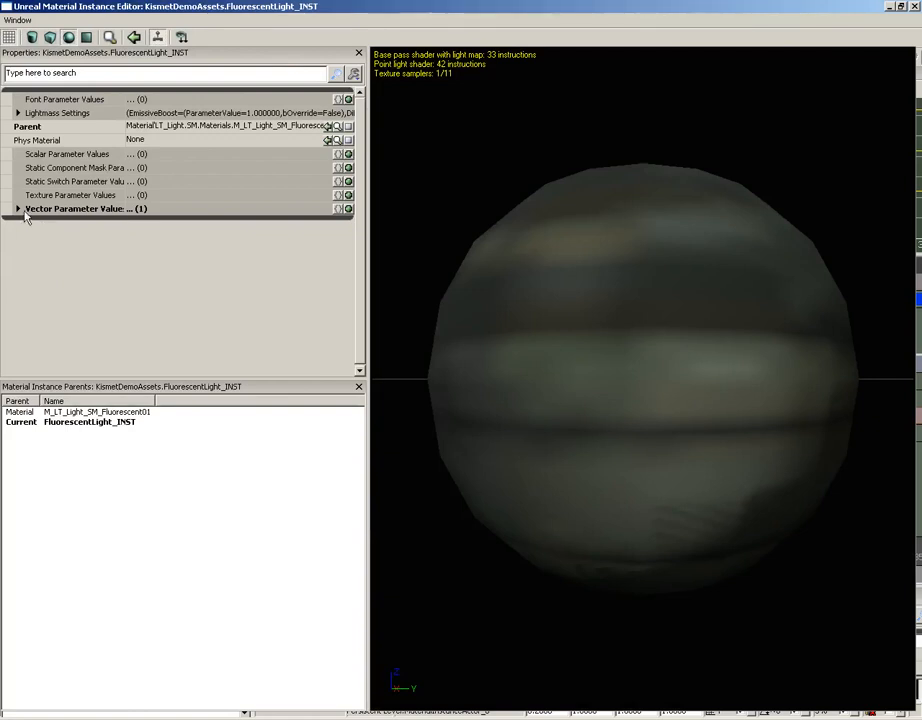
click(18, 208)
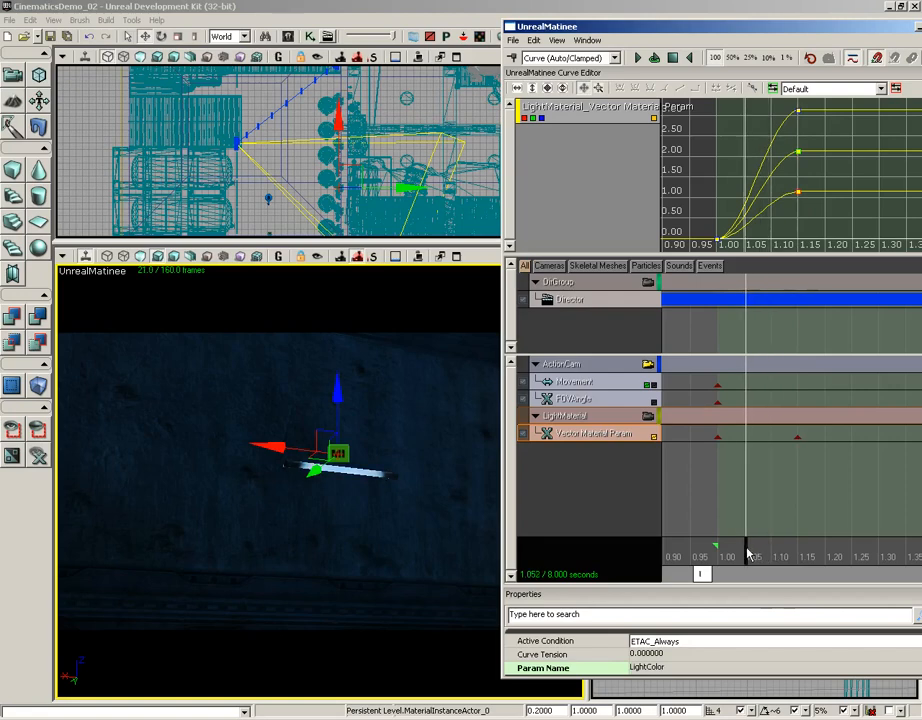
drag(745, 555, 715, 555)
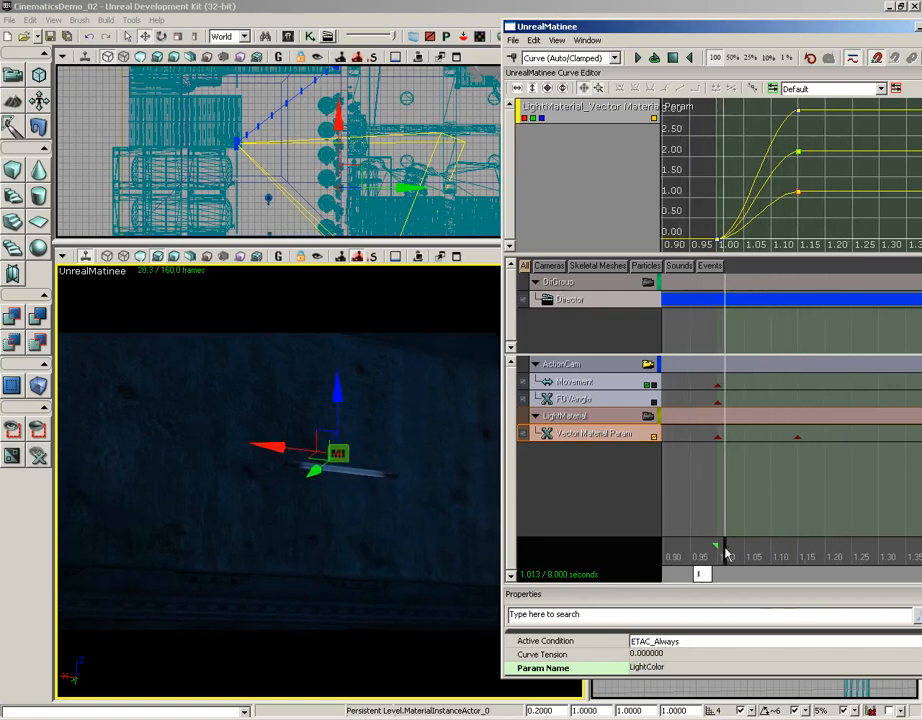
drag(728, 545, 780, 545)
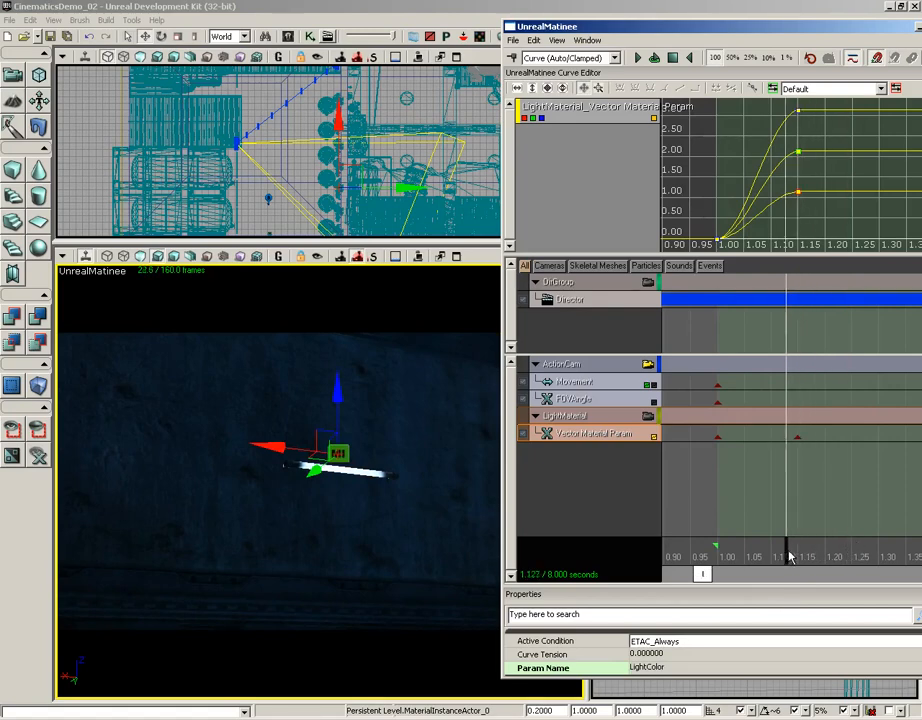
drag(785, 557, 702, 557)
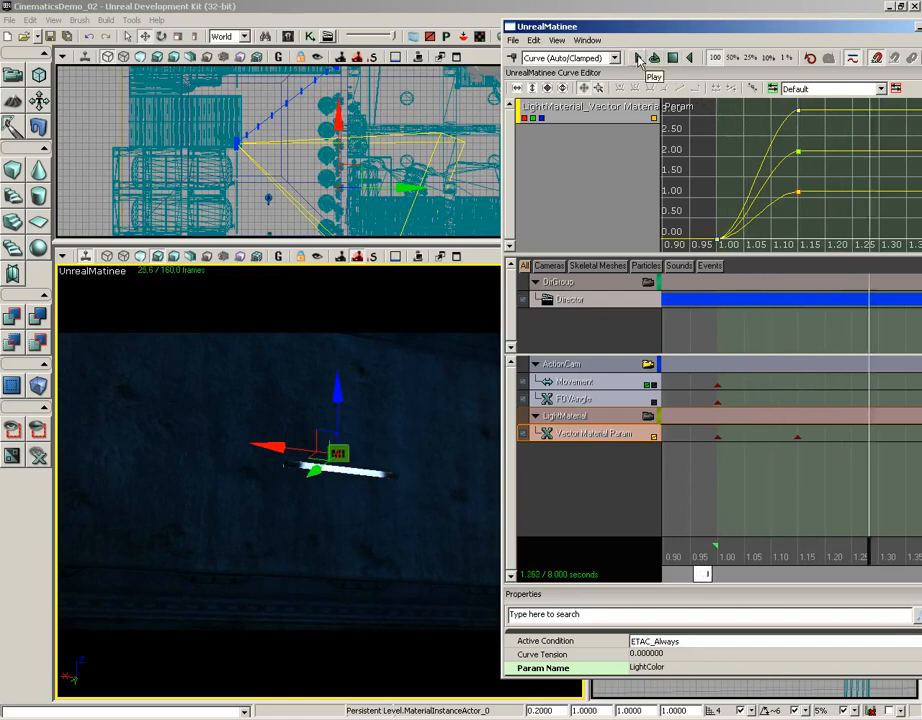
click(637, 57)
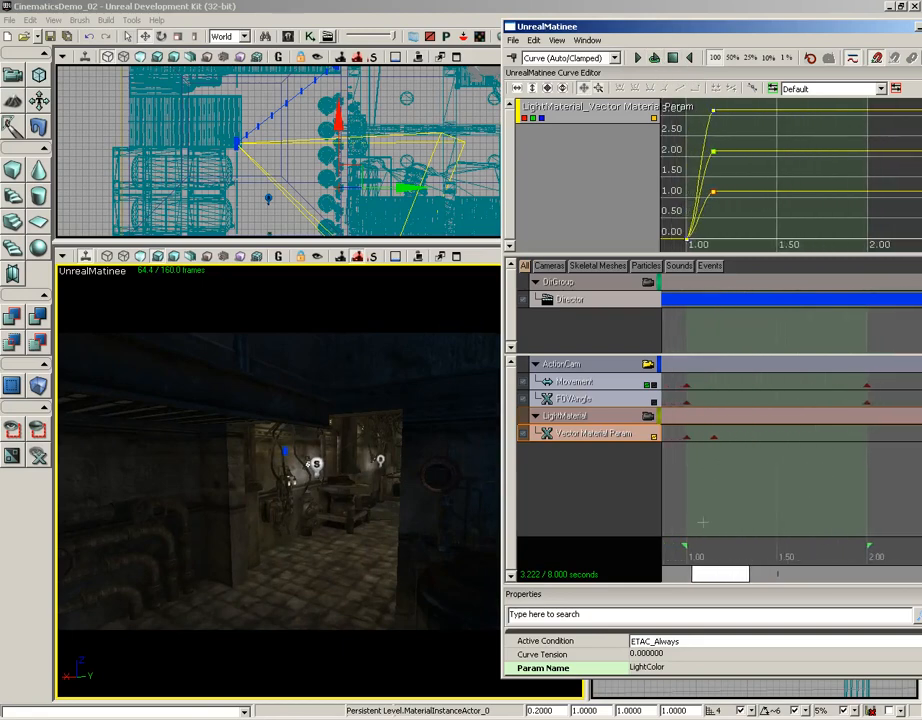
click(654, 57)
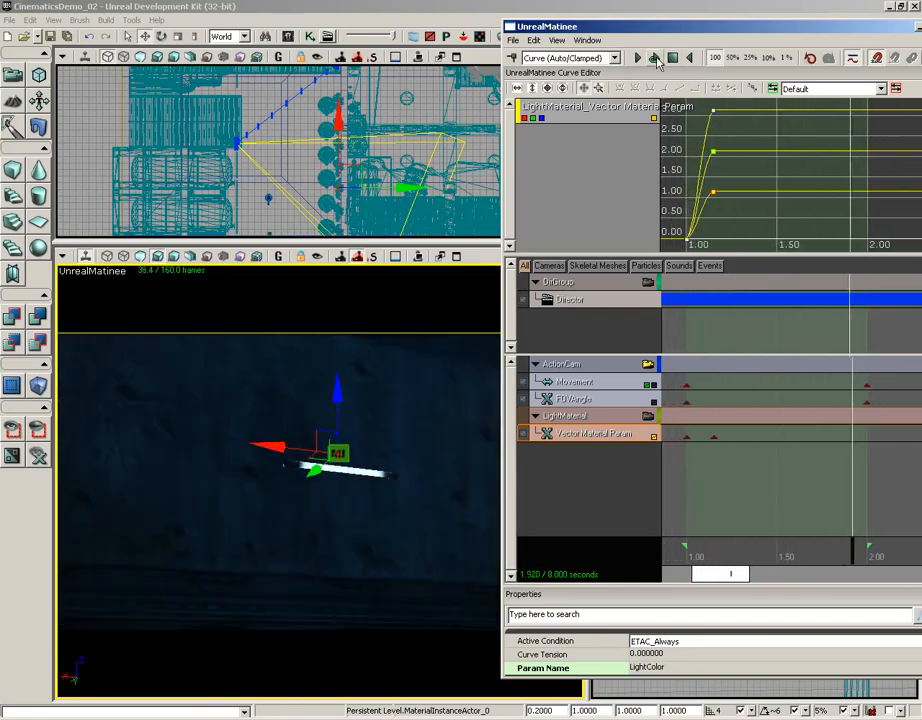
click(655, 57)
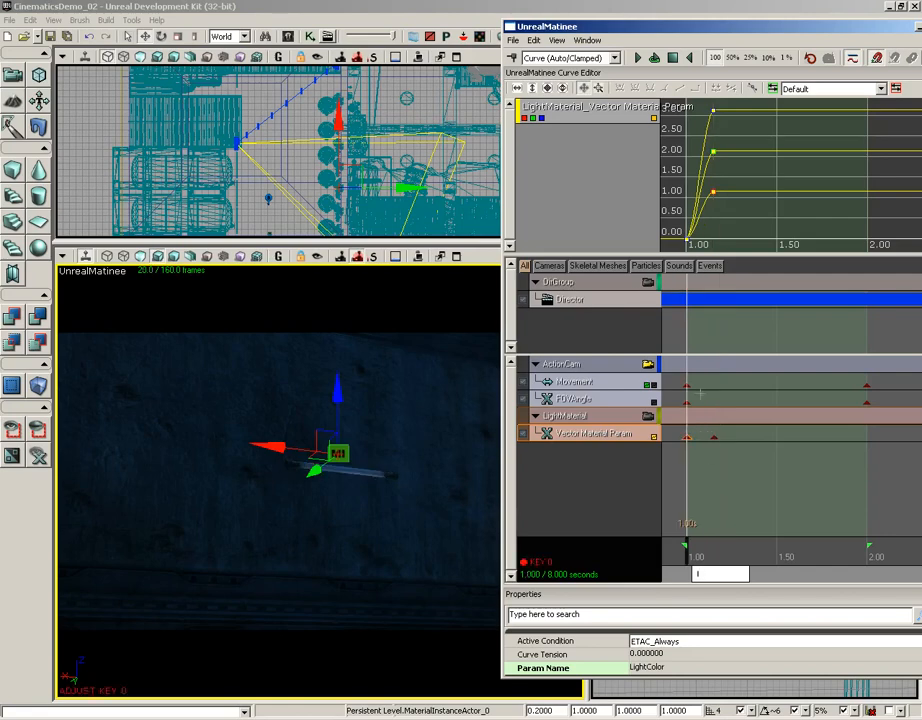
Duplicate the on/off keys repeatedly and spread the copies out to about 1.7 s to build a flicker
click(534, 40)
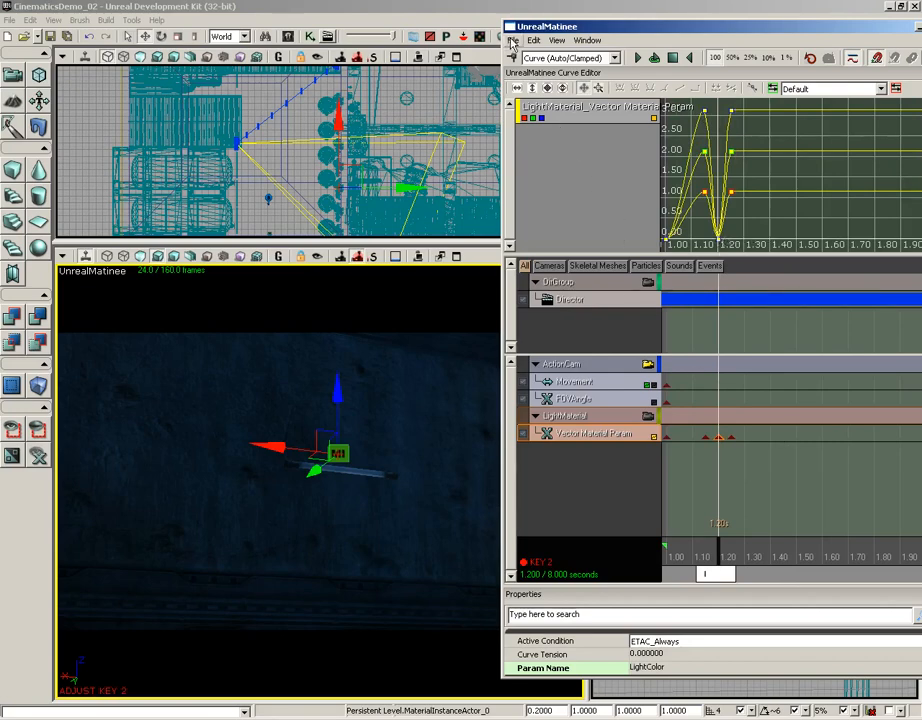
click(535, 40)
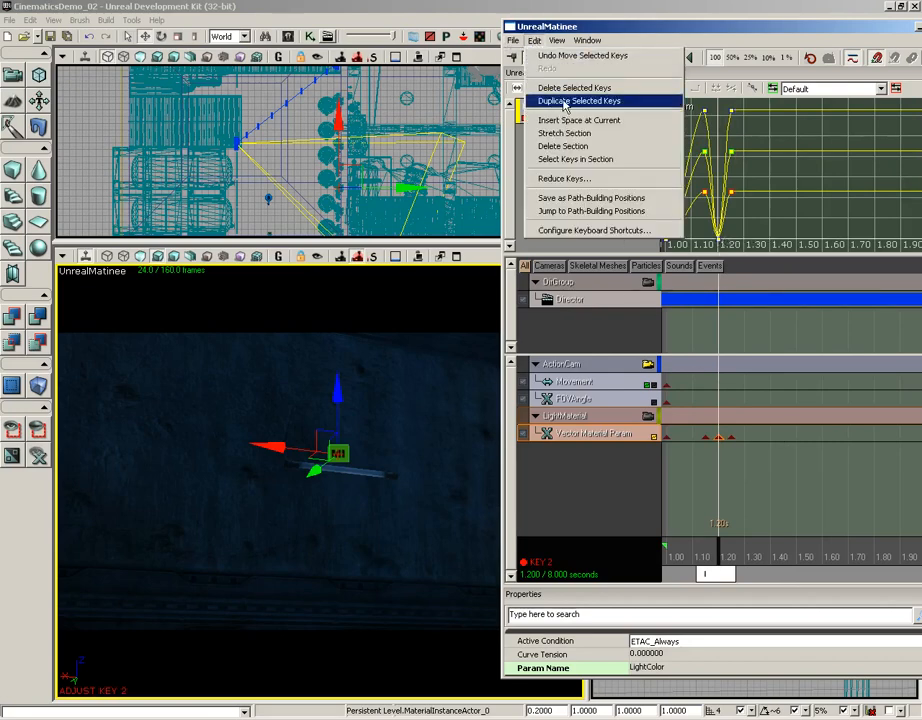
click(578, 101)
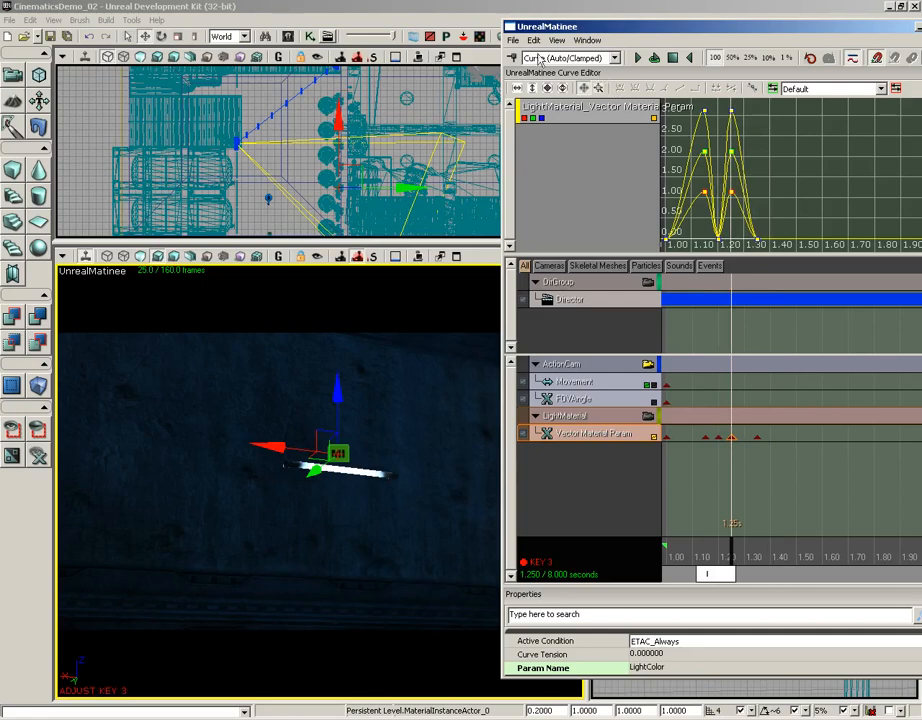
click(534, 40)
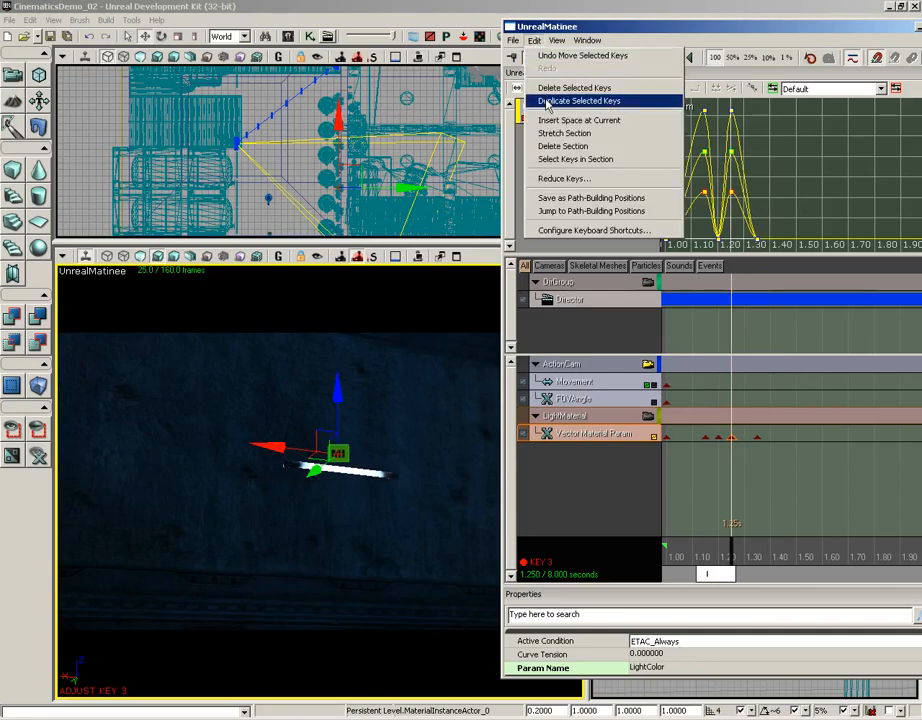
click(578, 100)
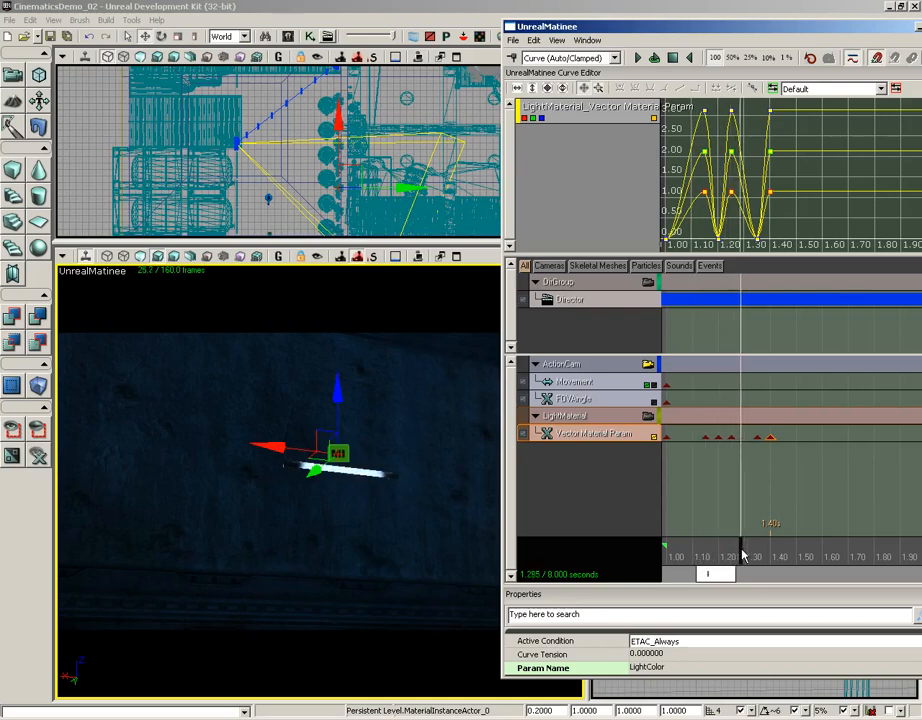
drag(743, 557, 785, 557)
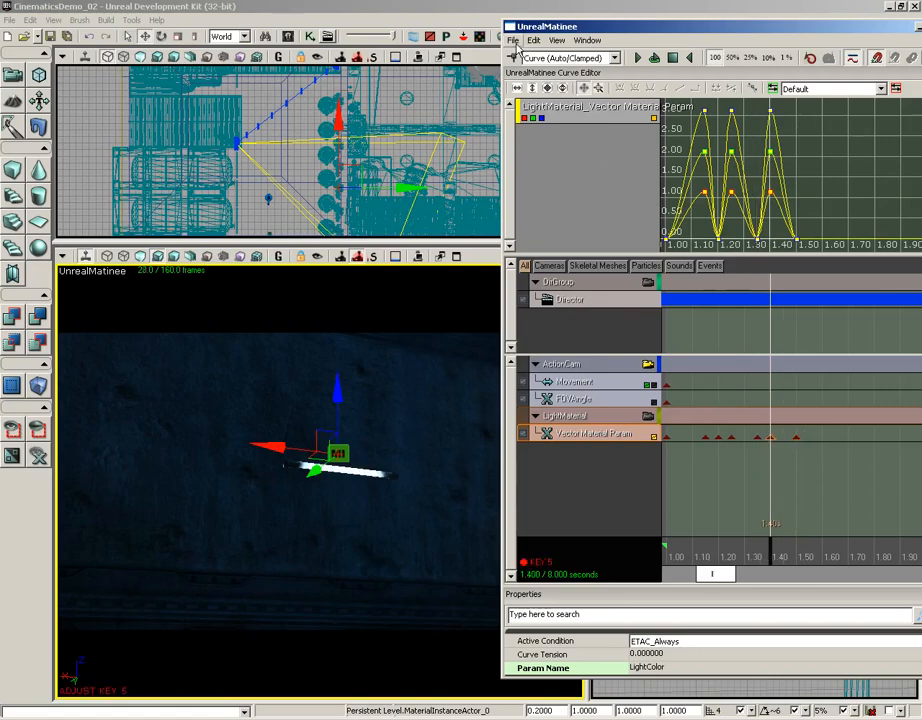
click(534, 40)
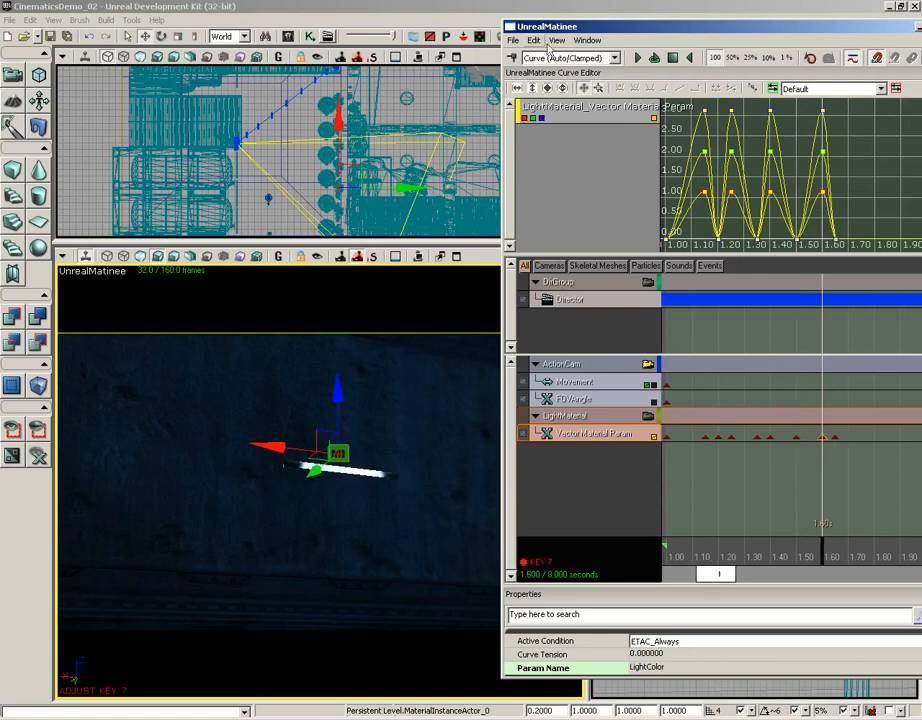
click(534, 40)
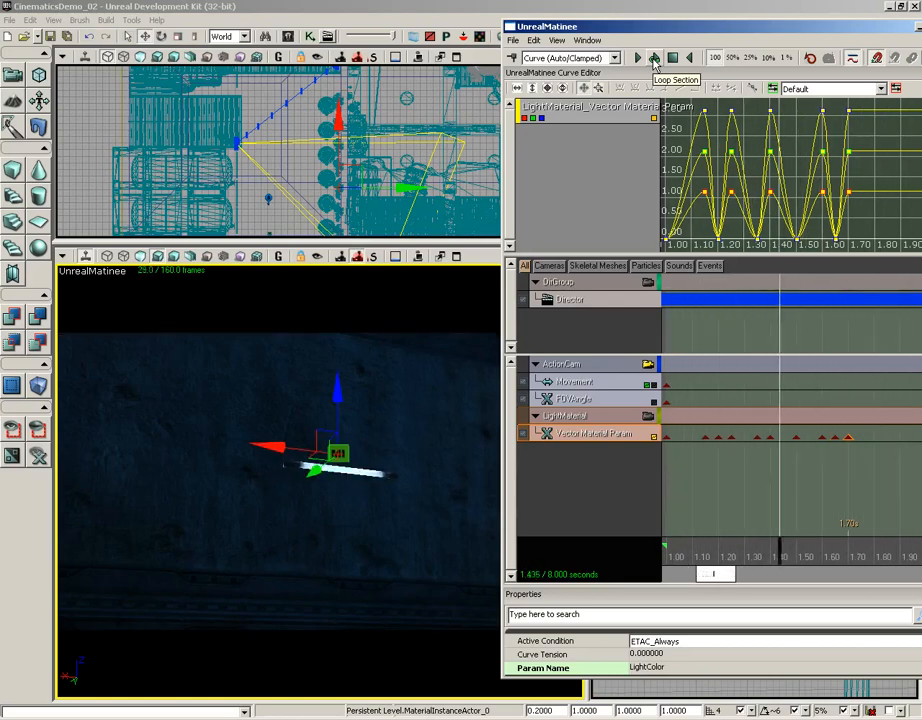
Loop the flicker section, play the full 8-second cinematic, then close Matinee
click(637, 57)
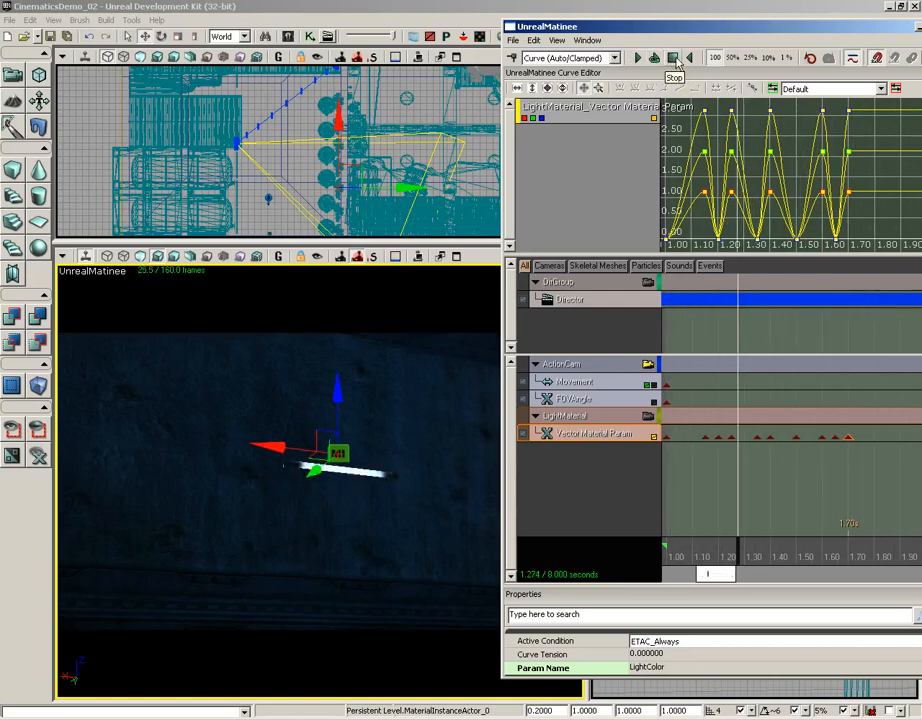
click(673, 57)
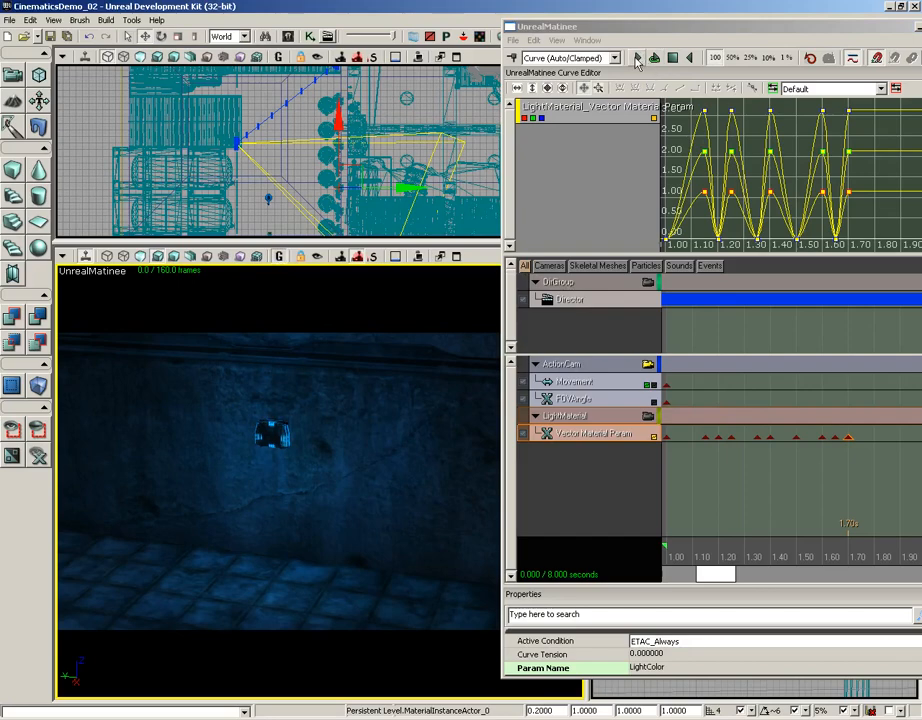
click(637, 57)
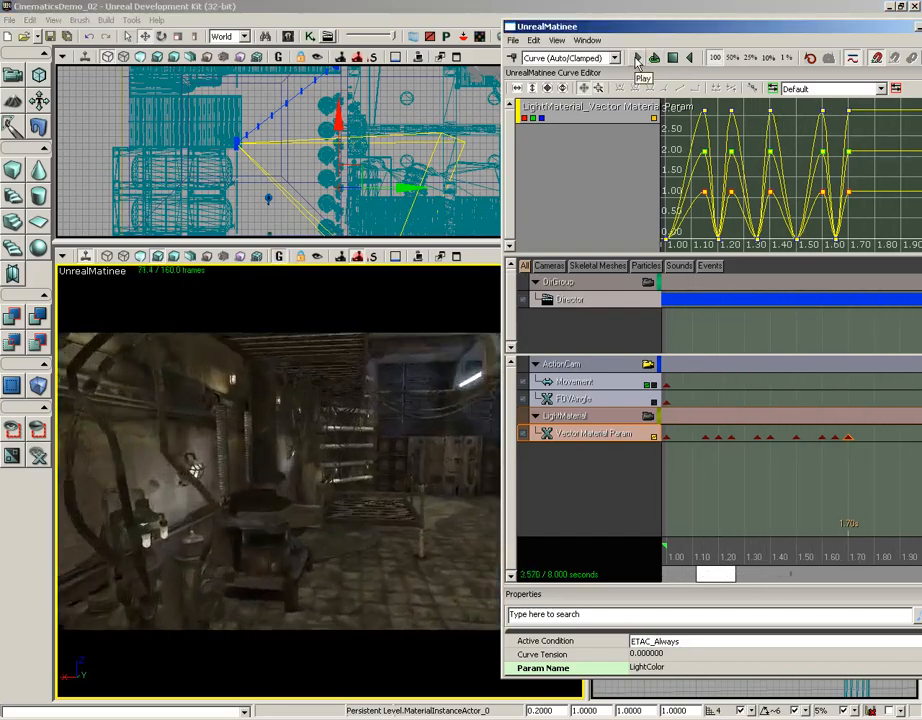
click(643, 65)
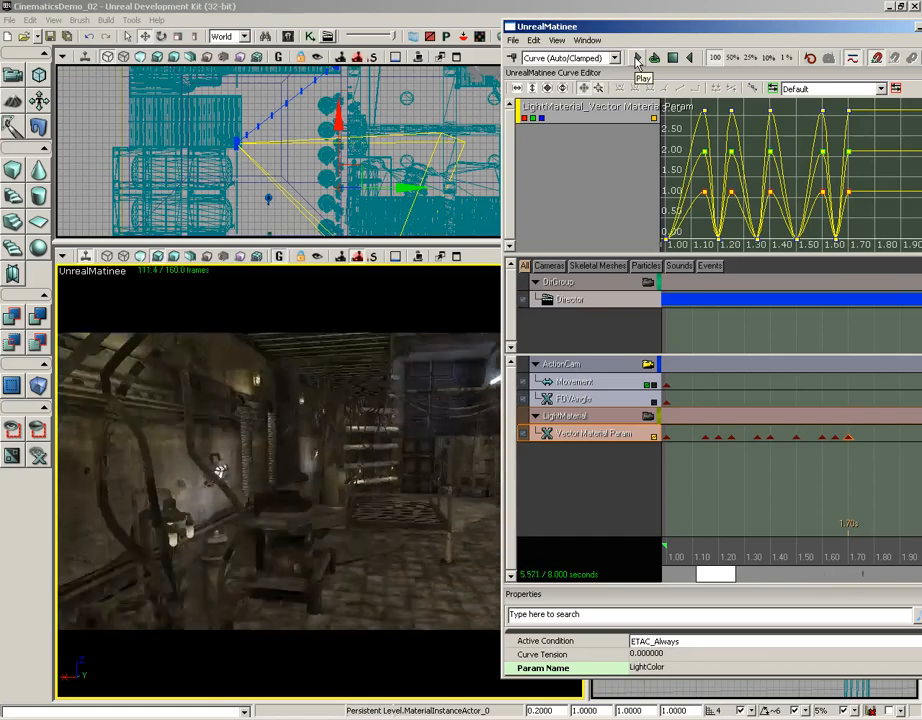
click(643, 57)
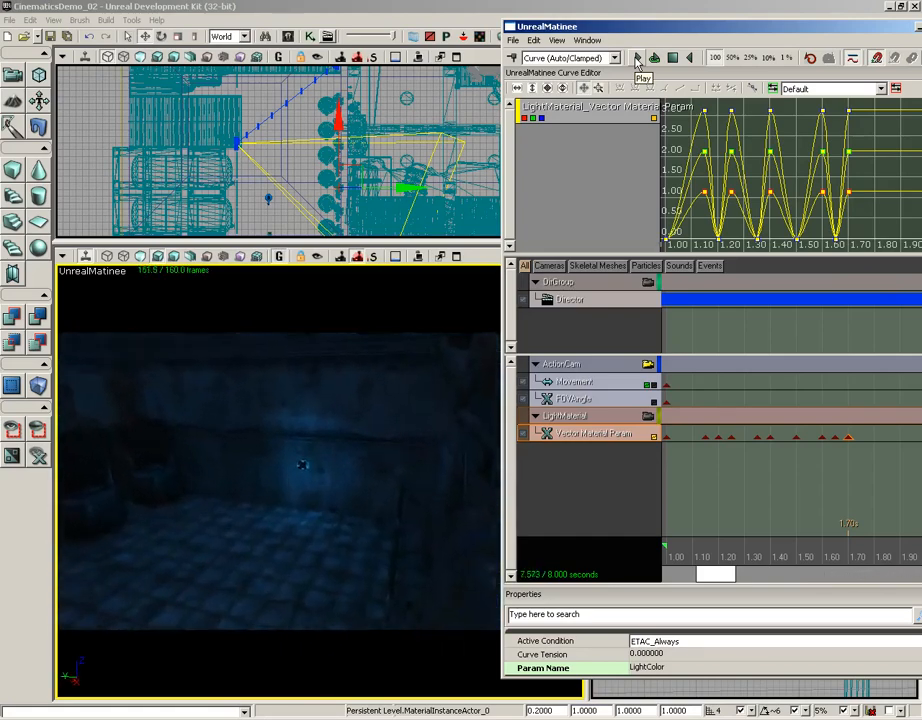
click(638, 57)
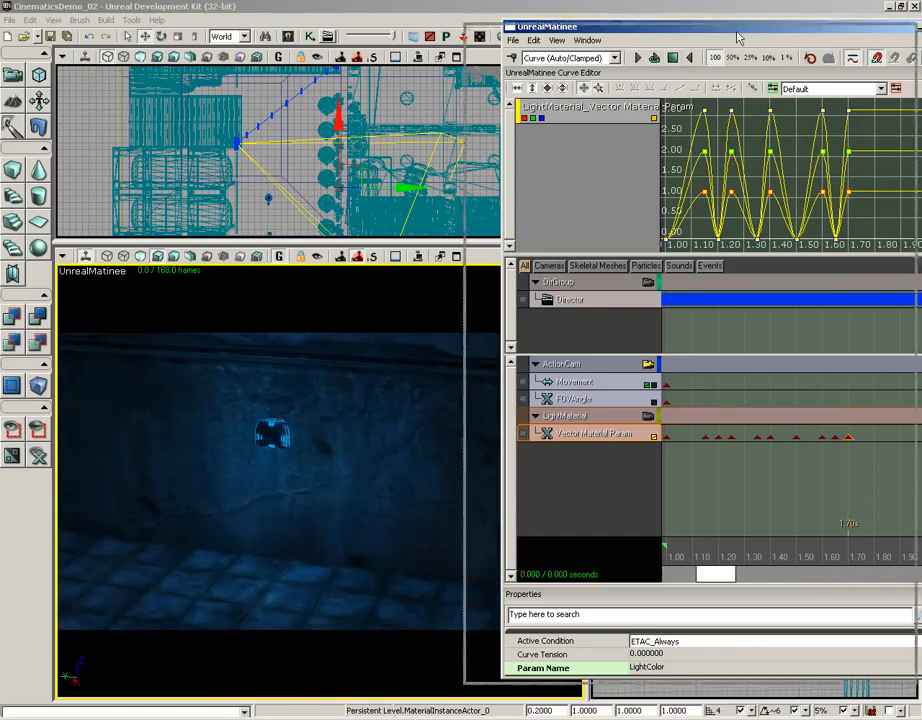
click(911, 26)
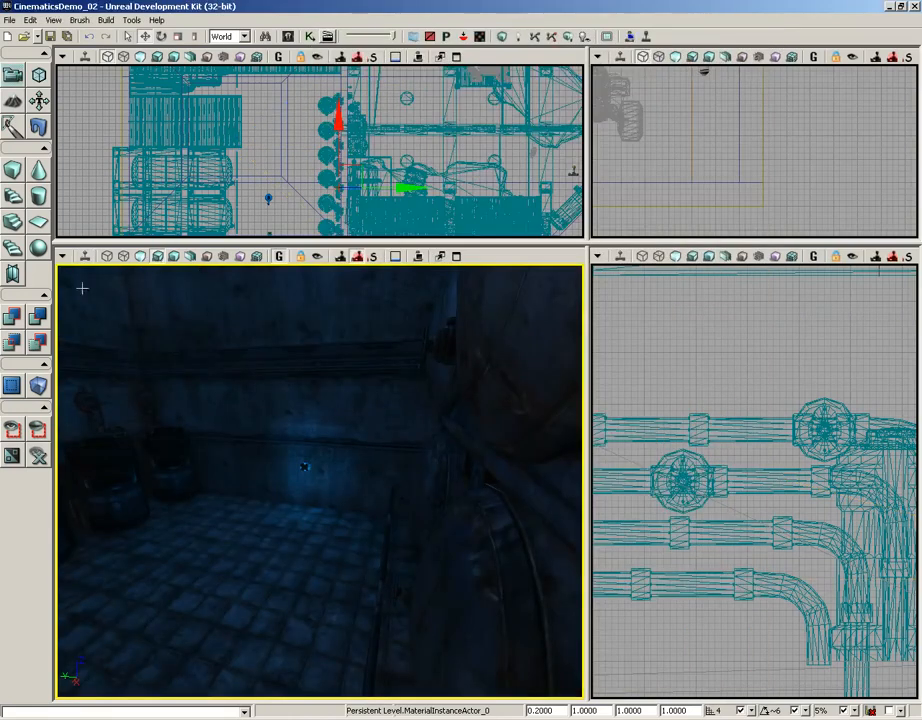